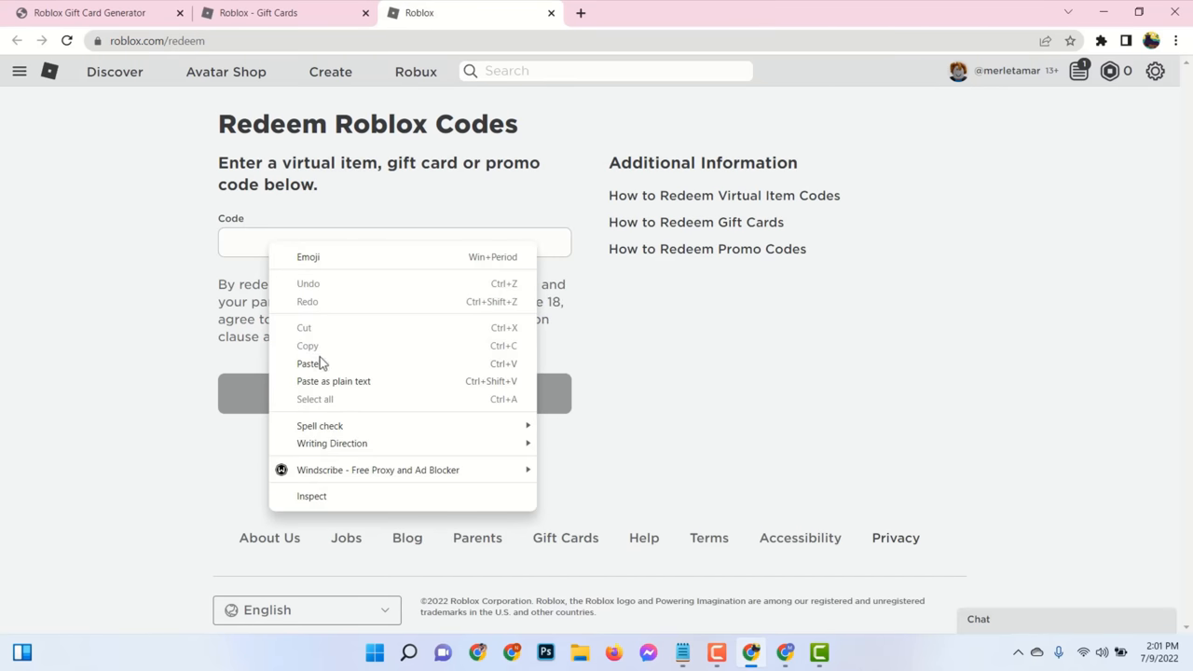
{"action": "left_click", "coordinate": [309, 364]}
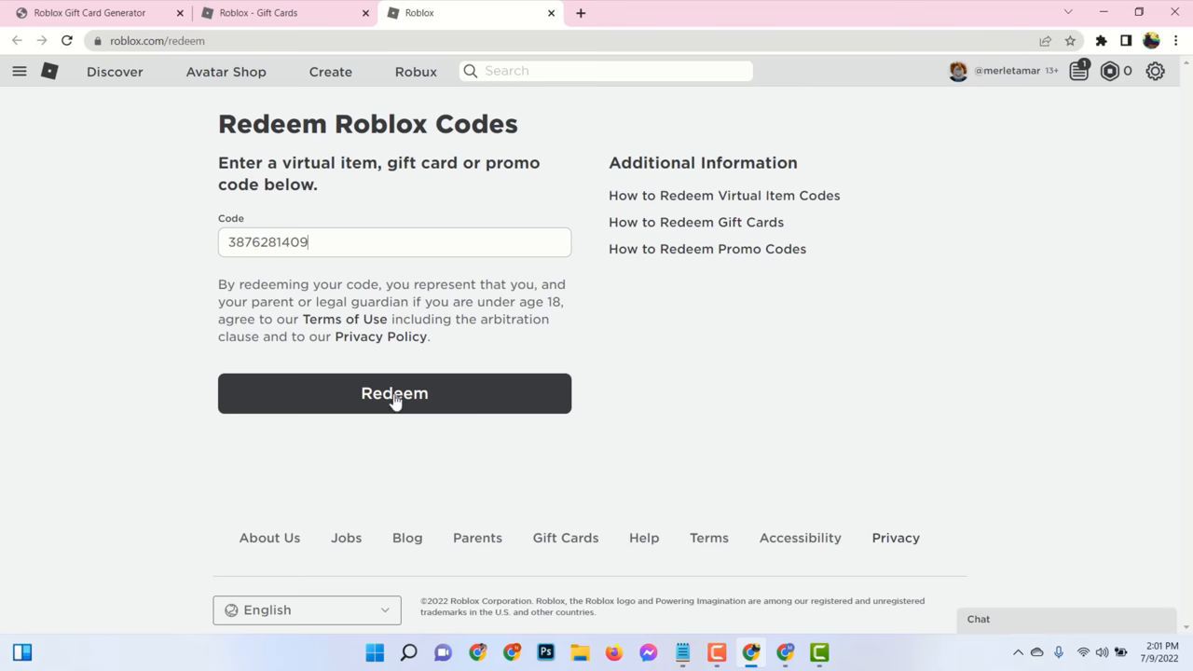
{"action": "left_click", "coordinate": [395, 392]}
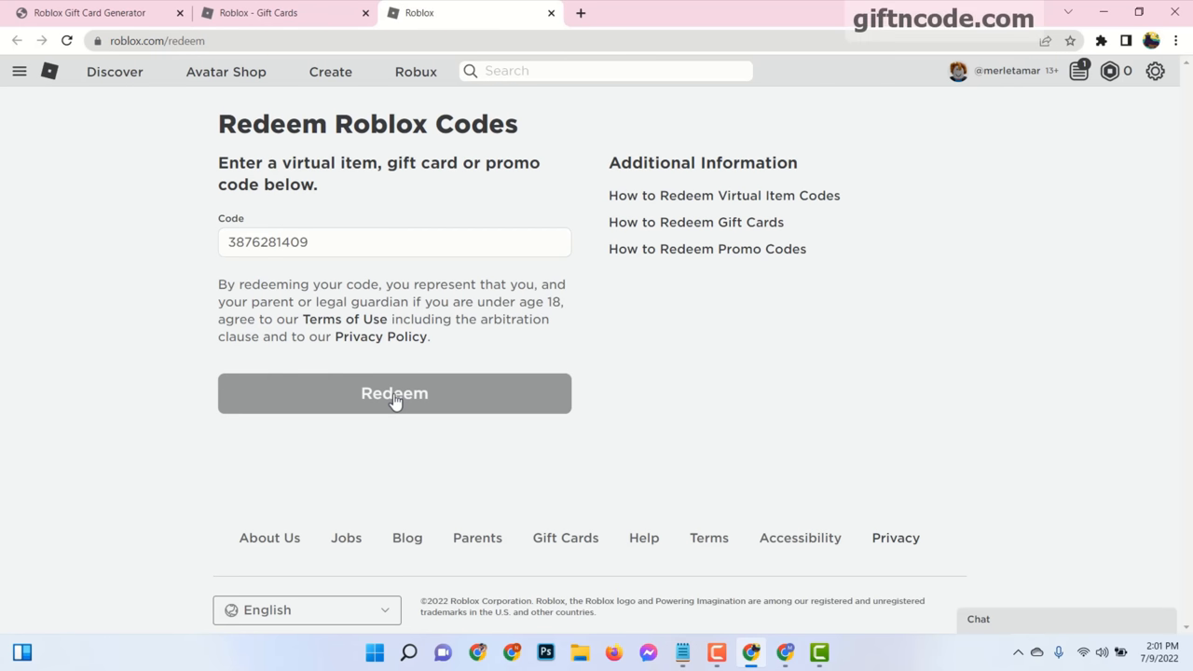
{"action": "left_click", "coordinate": [393, 391]}
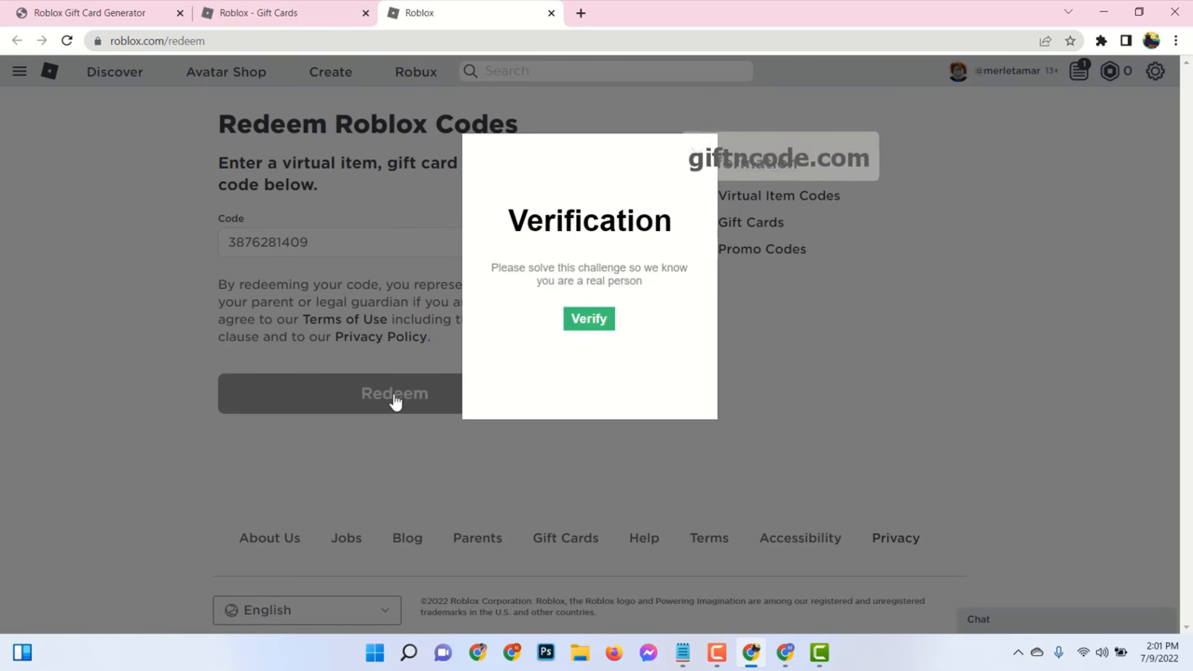
{"action": "left_click", "coordinate": [589, 319]}
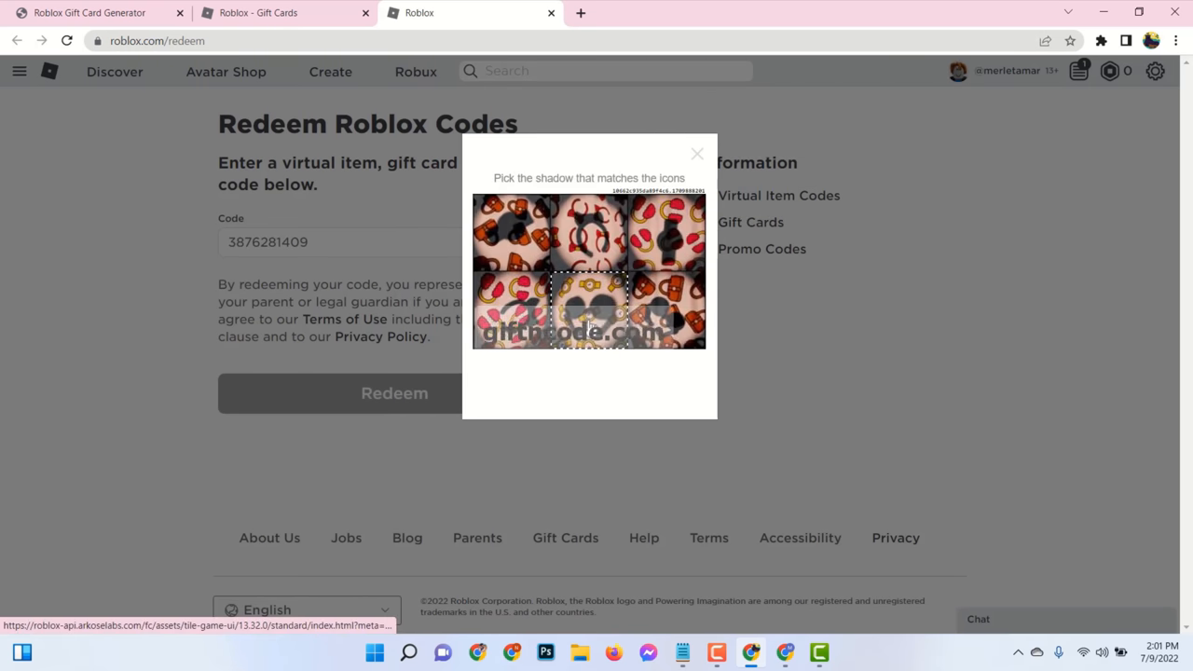
{"action": "left_click", "coordinate": [589, 310]}
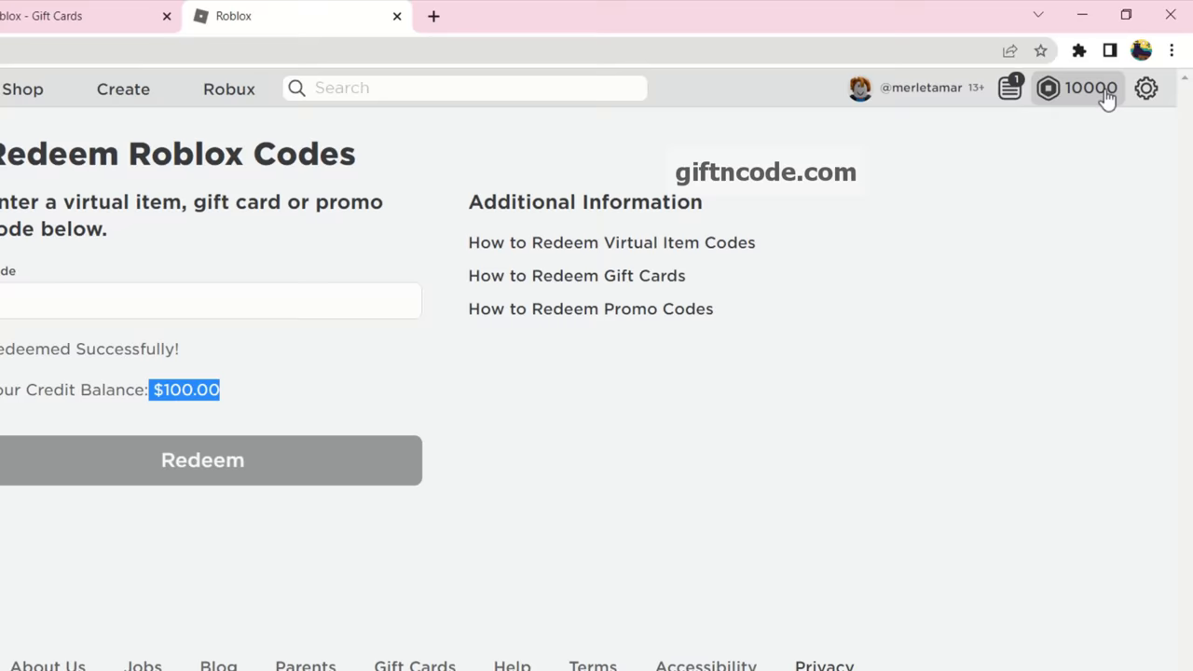
{"action": "left_click", "coordinate": [1077, 88]}
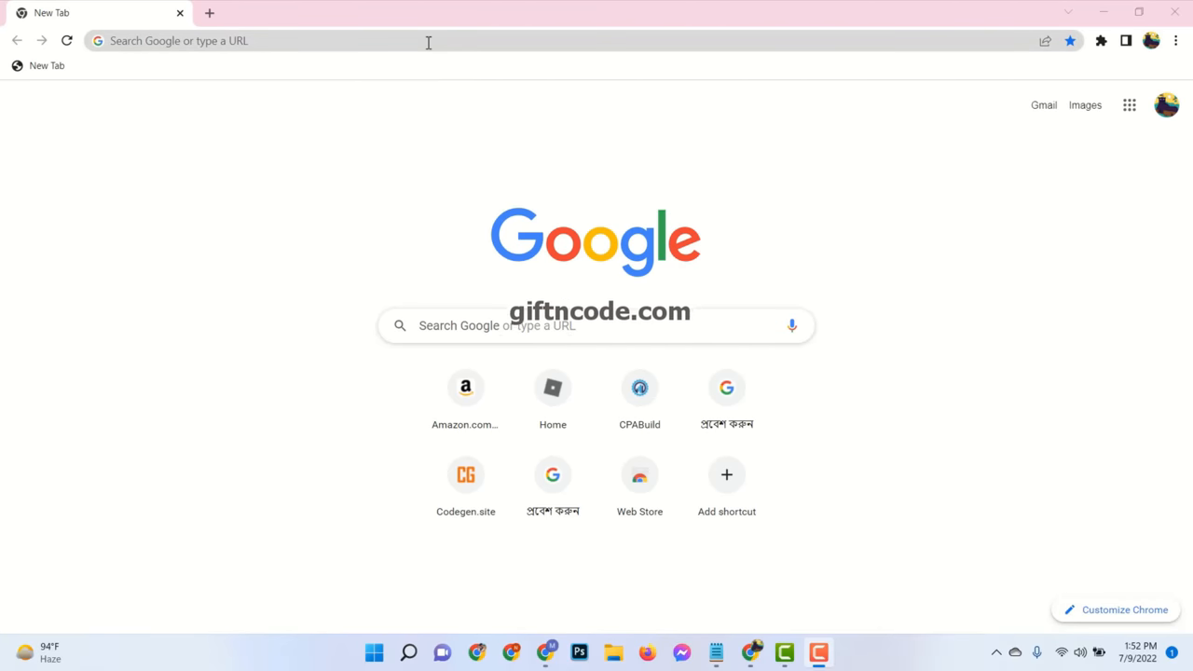
Load giftncode.com from the address bar of the new tab
{"action": "type", "text": "giftncod"}
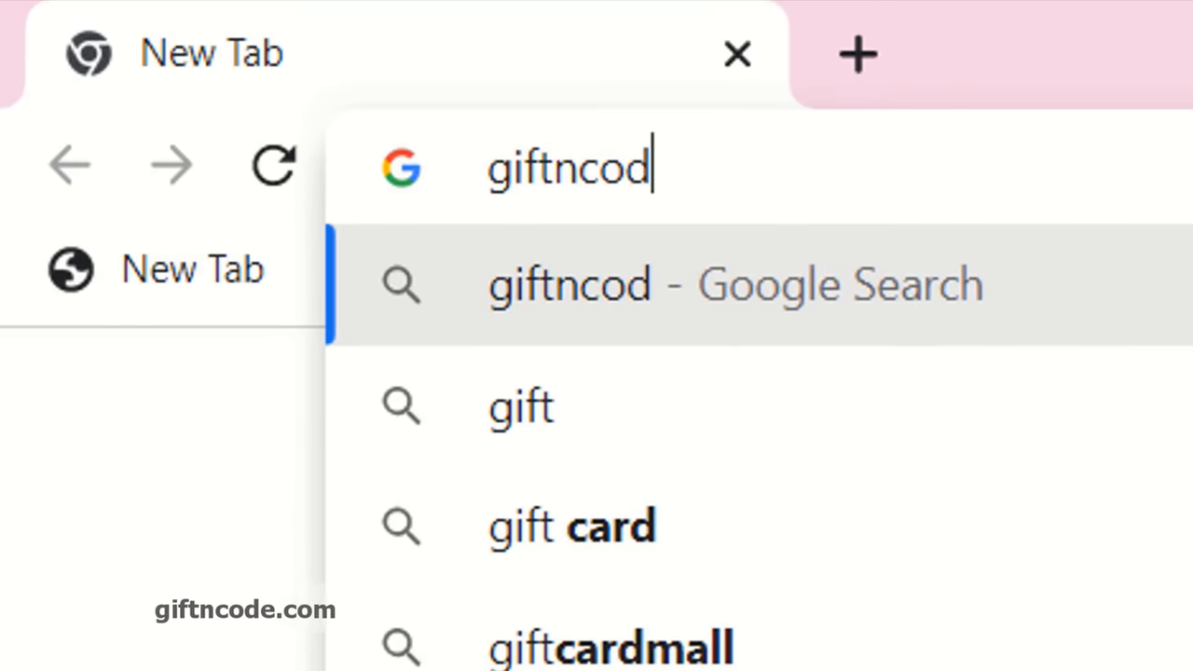
{"action": "type", "text": "e.com"}
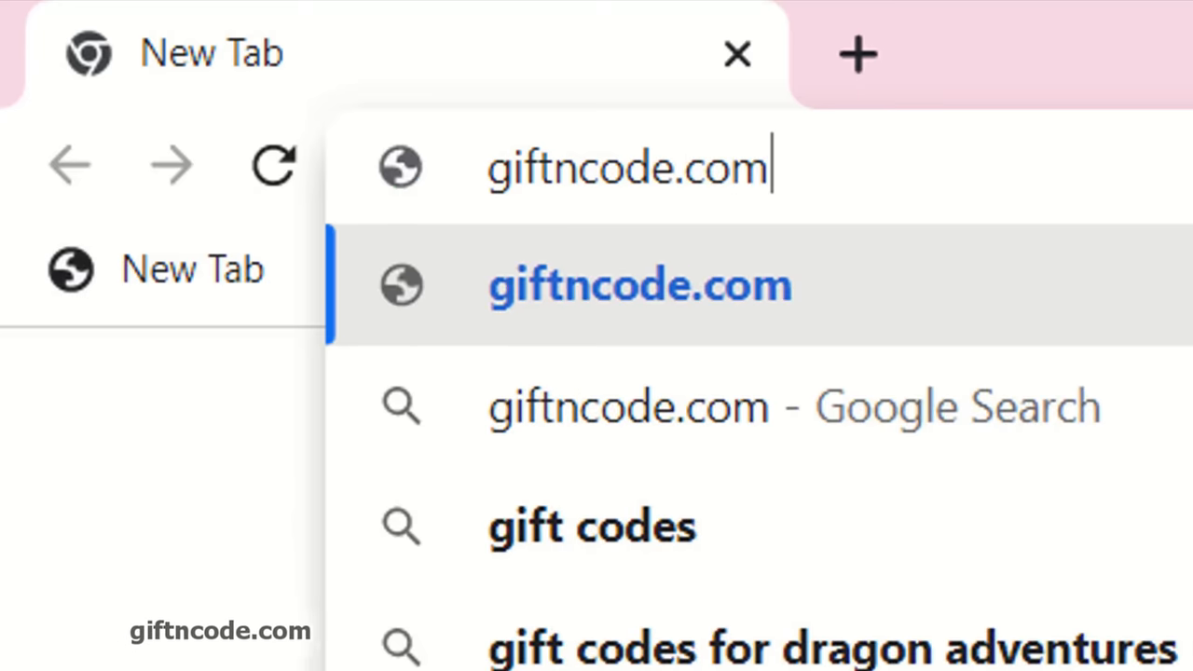
{"action": "key", "text": "Return"}
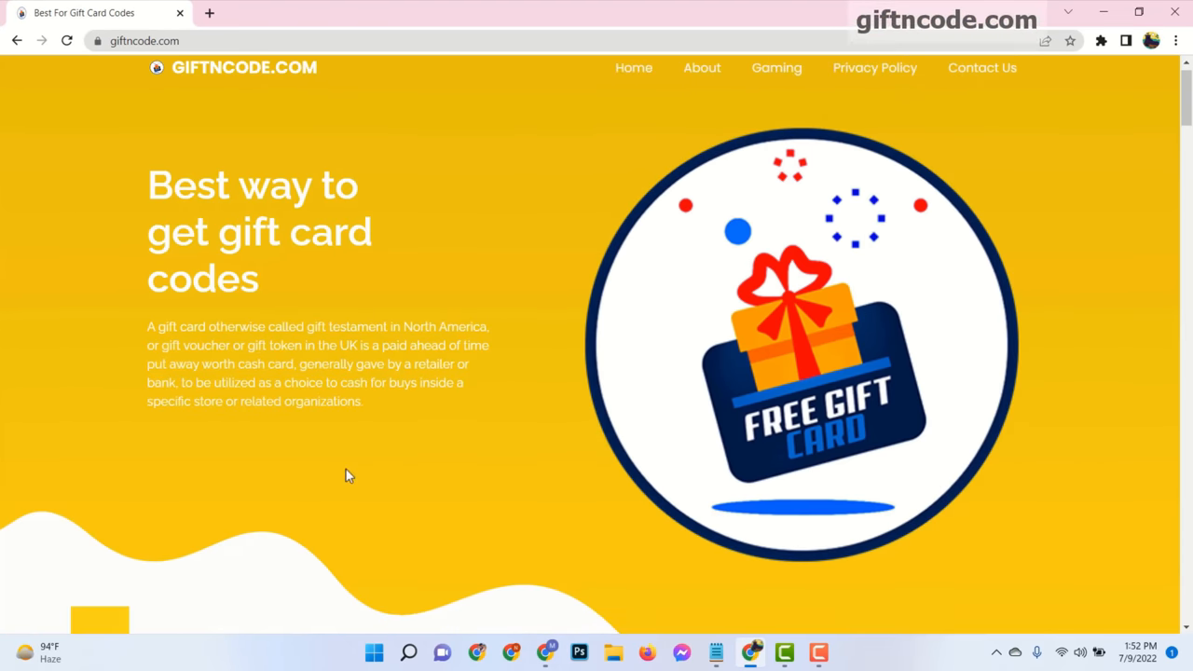
Start the Roblox Gift Card generator via Generate Now on the homepage
{"action": "scroll", "scroll_direction": "down", "scroll_amount": 3}
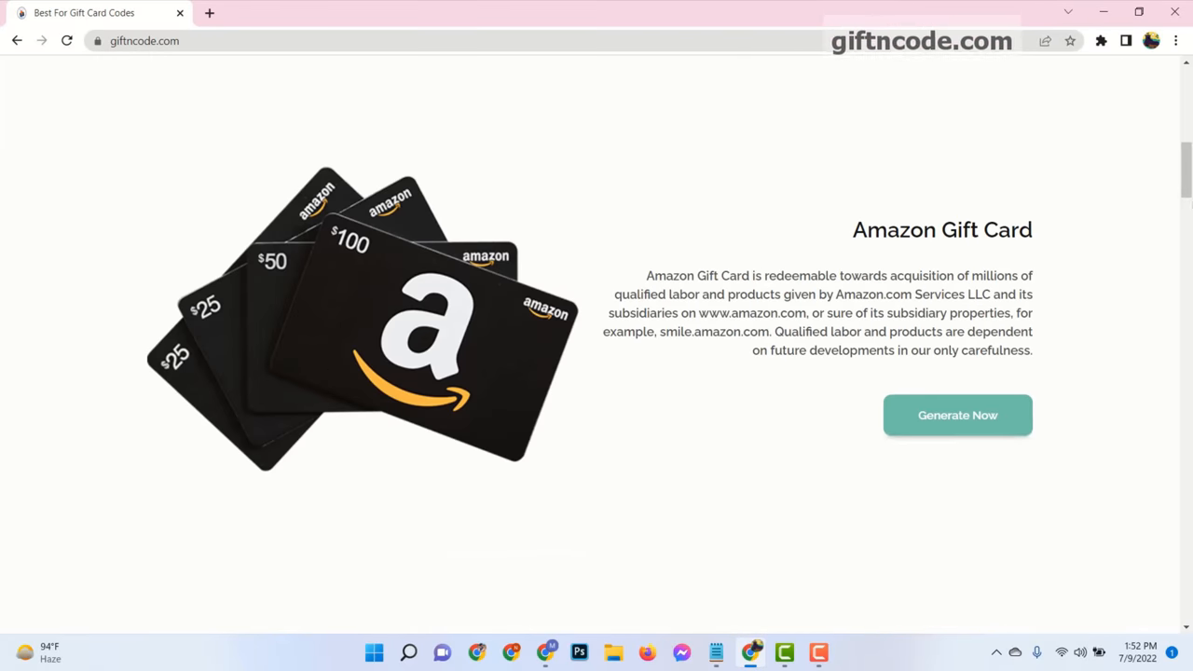
{"action": "scroll", "scroll_direction": "down", "scroll_amount": 3}
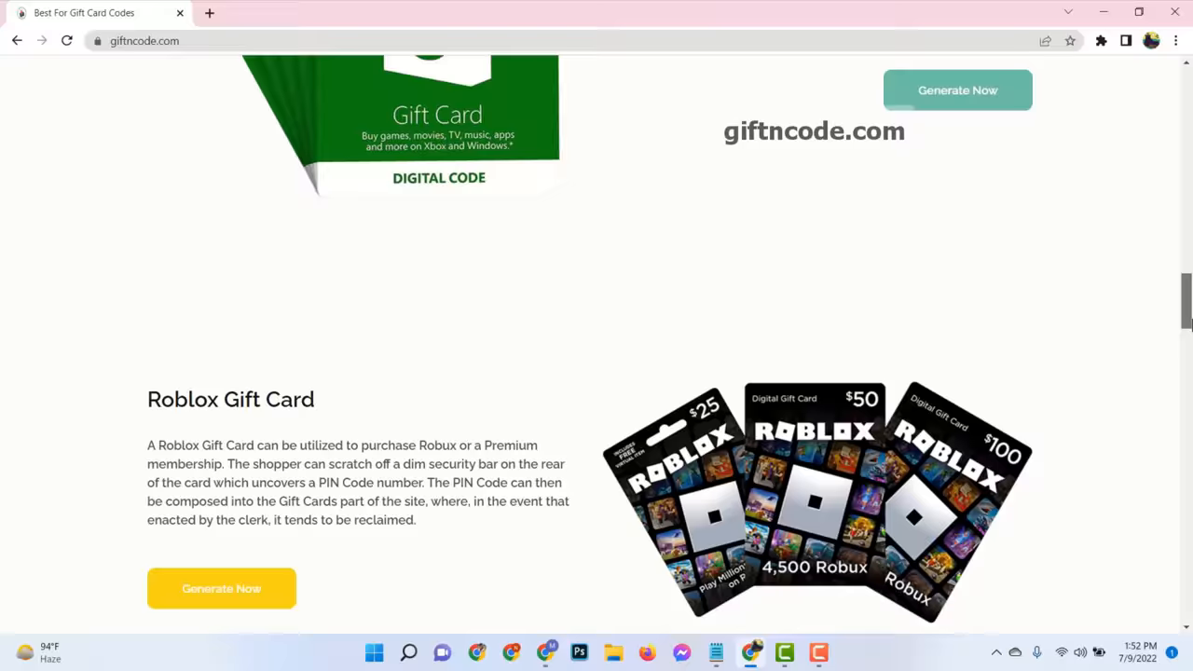
{"action": "scroll", "scroll_direction": "down", "scroll_amount": 3}
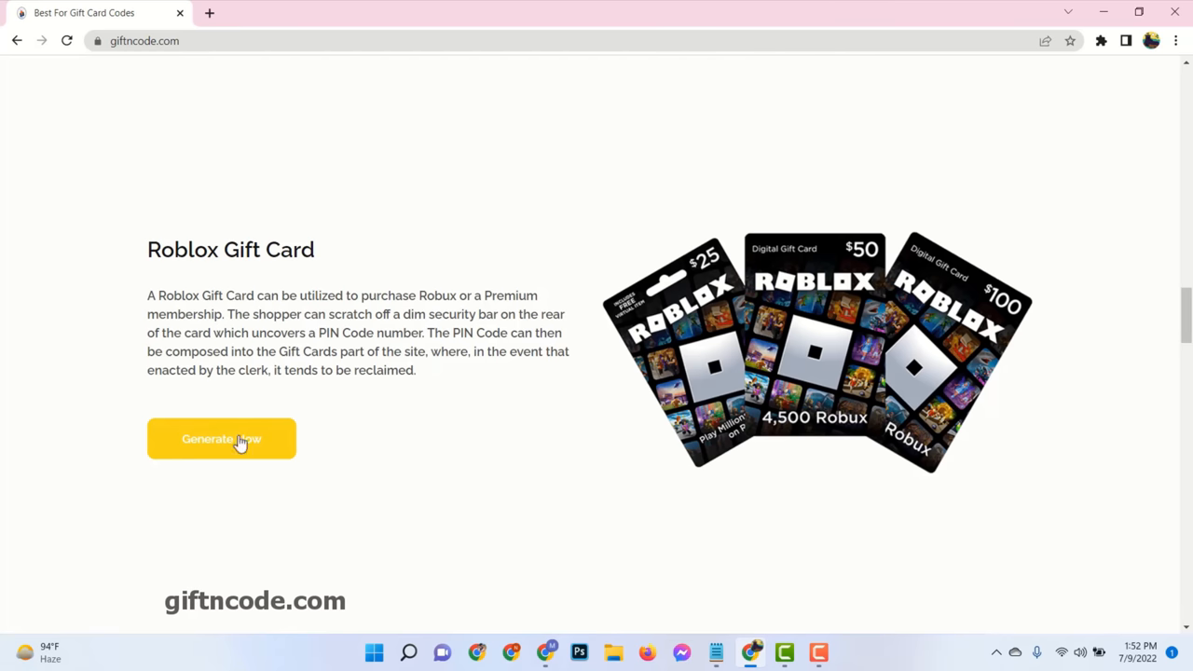
{"action": "left_click", "coordinate": [220, 438]}
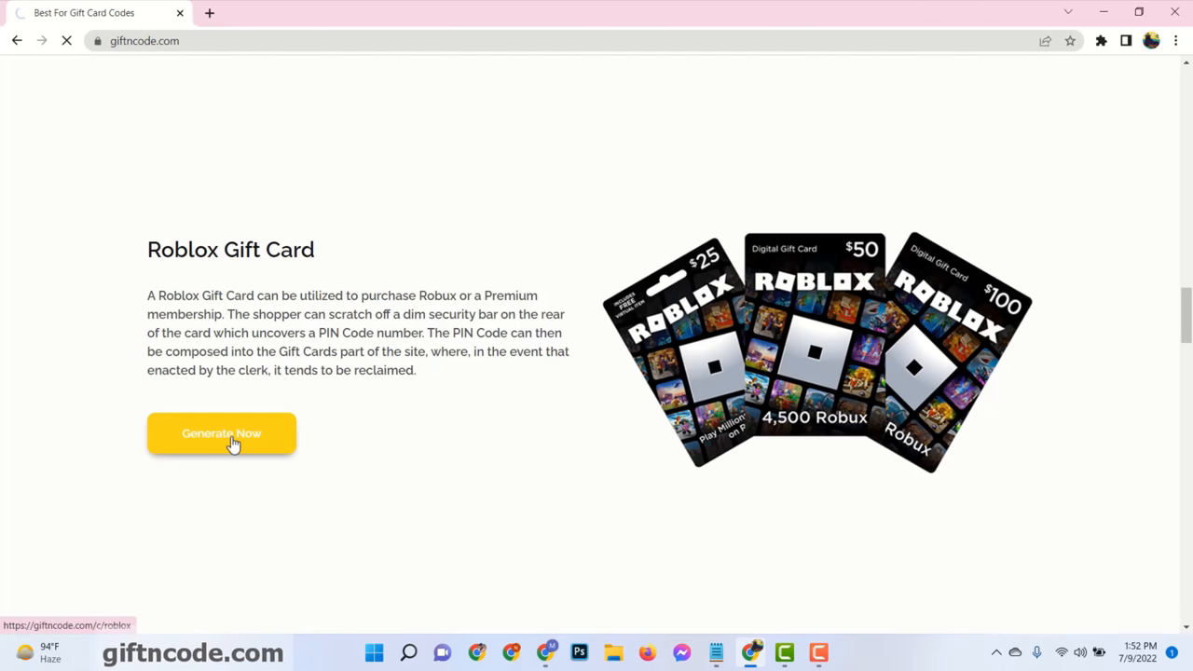
{"action": "left_click", "coordinate": [222, 432]}
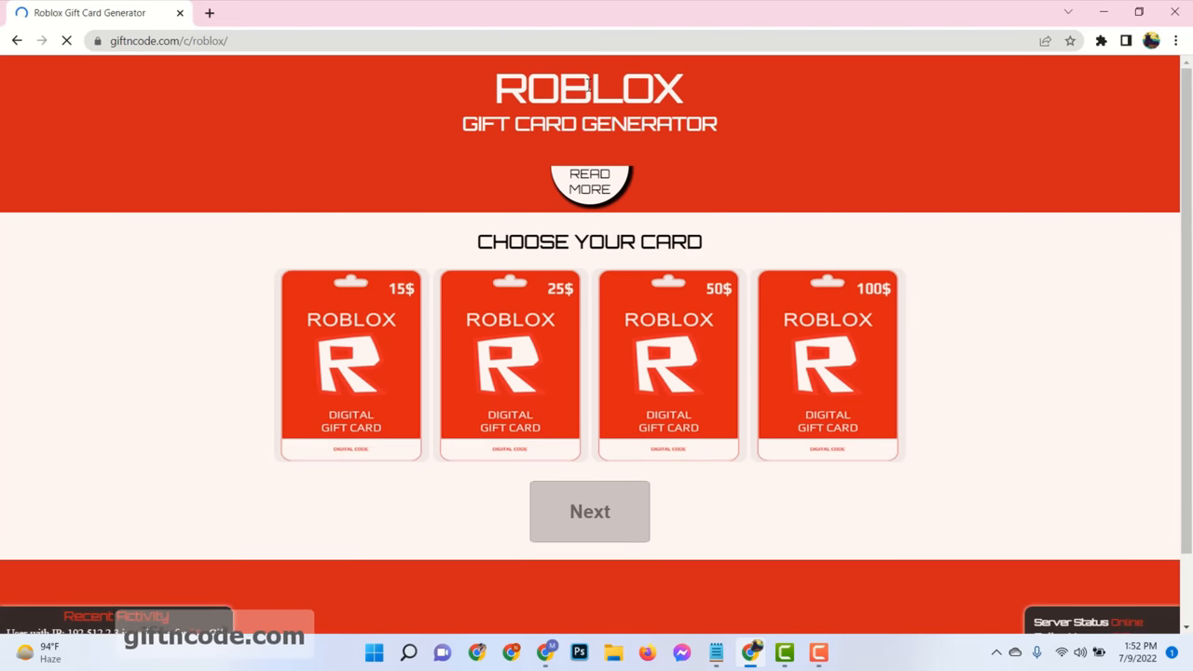
Select the 100$ Roblox card (after first picking 25$) and proceed with Next
{"action": "left_click", "coordinate": [511, 366]}
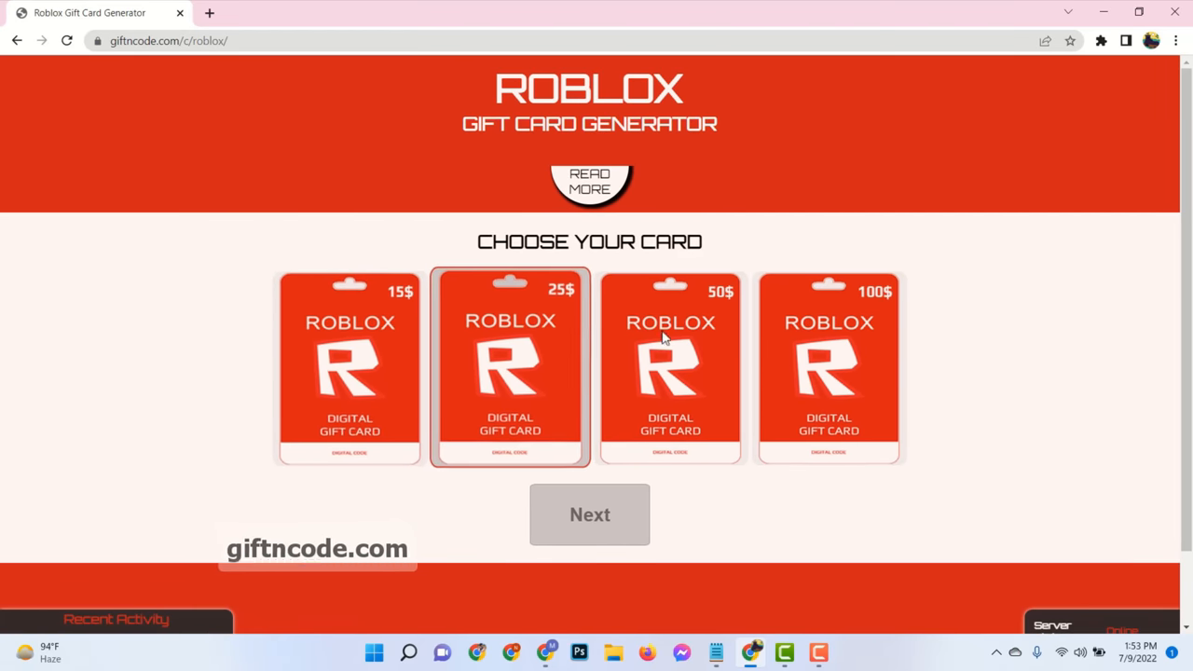
{"action": "left_click", "coordinate": [828, 369]}
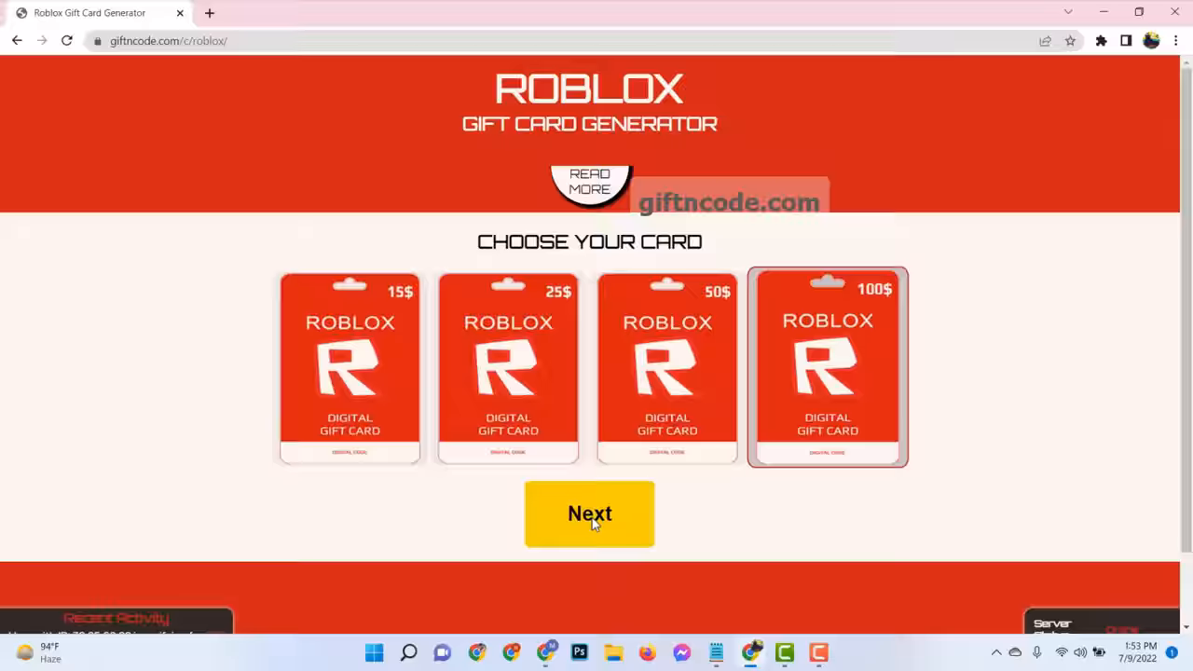
{"action": "left_click", "coordinate": [589, 512]}
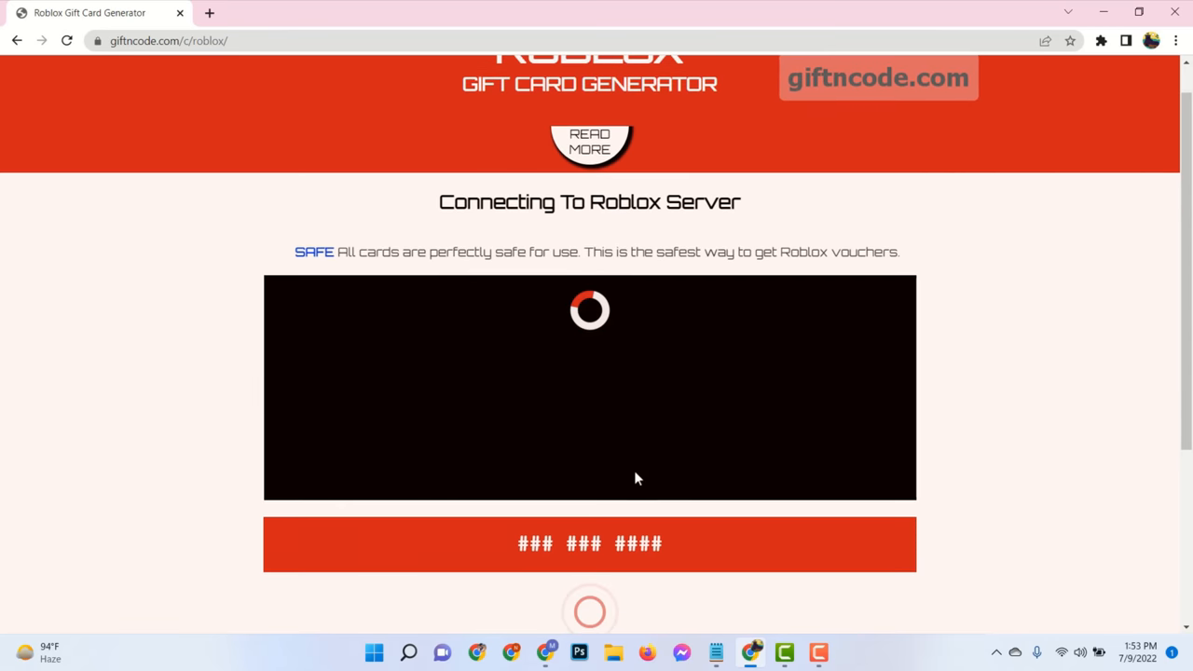
{"action": "scroll", "scroll_direction": "down", "scroll_amount": 3}
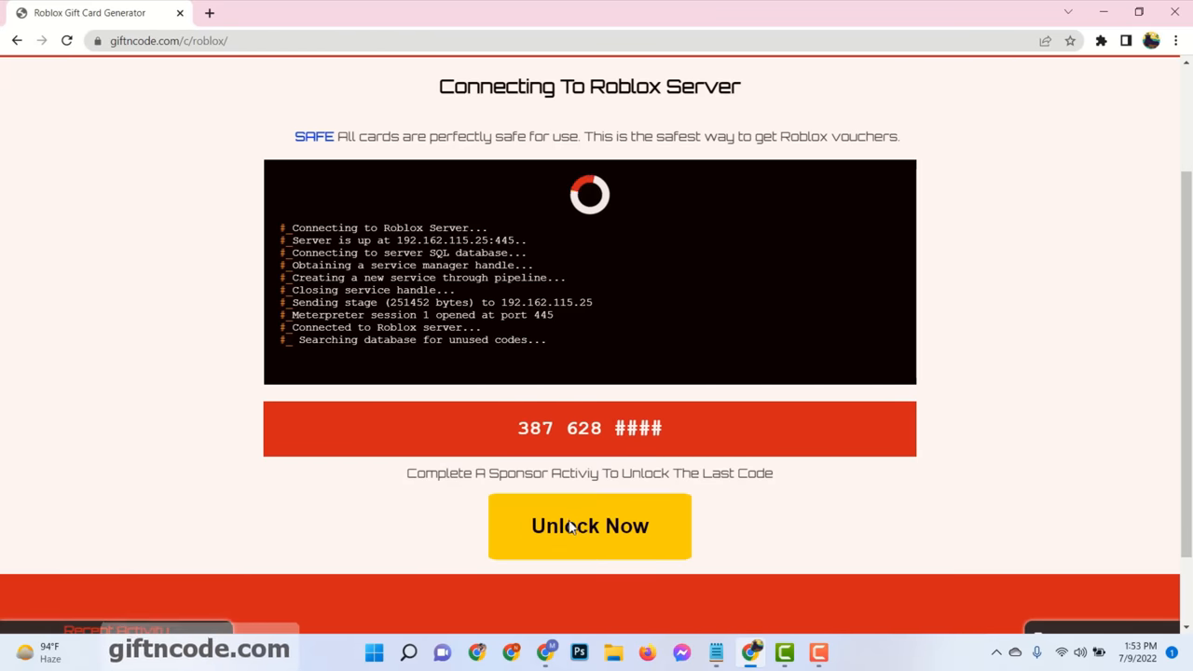
{"action": "left_click", "coordinate": [589, 526]}
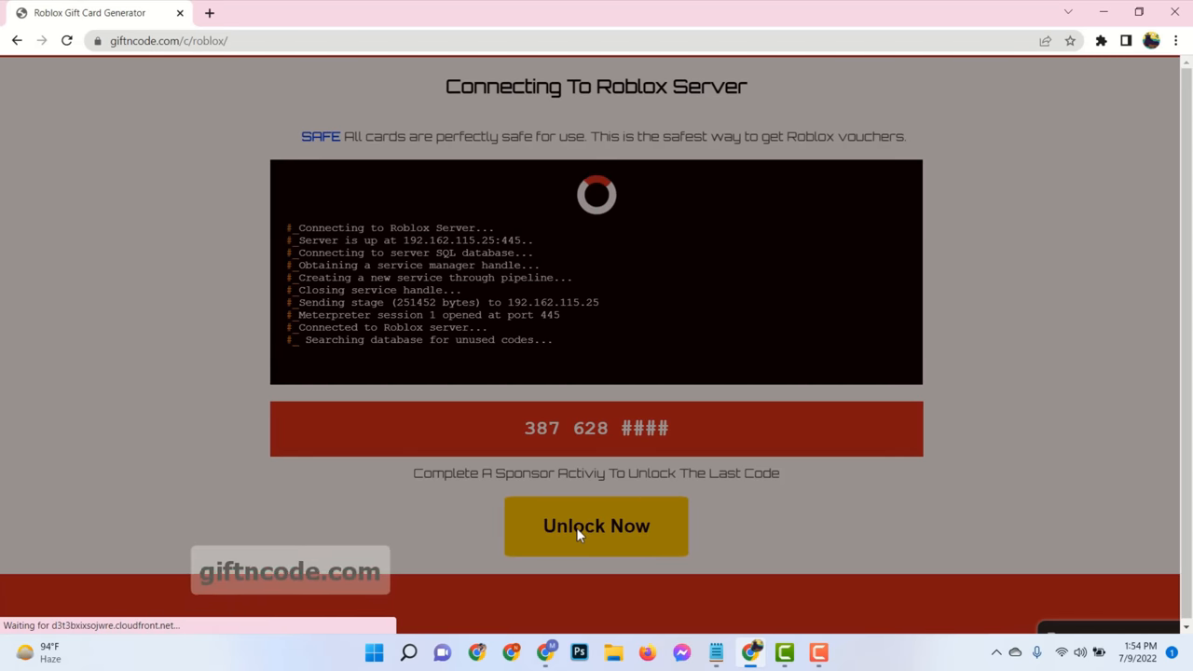
Choose a sponsor offer from the unlock list, opening the $125 Roblox reward sign-up
{"action": "left_click", "coordinate": [597, 526]}
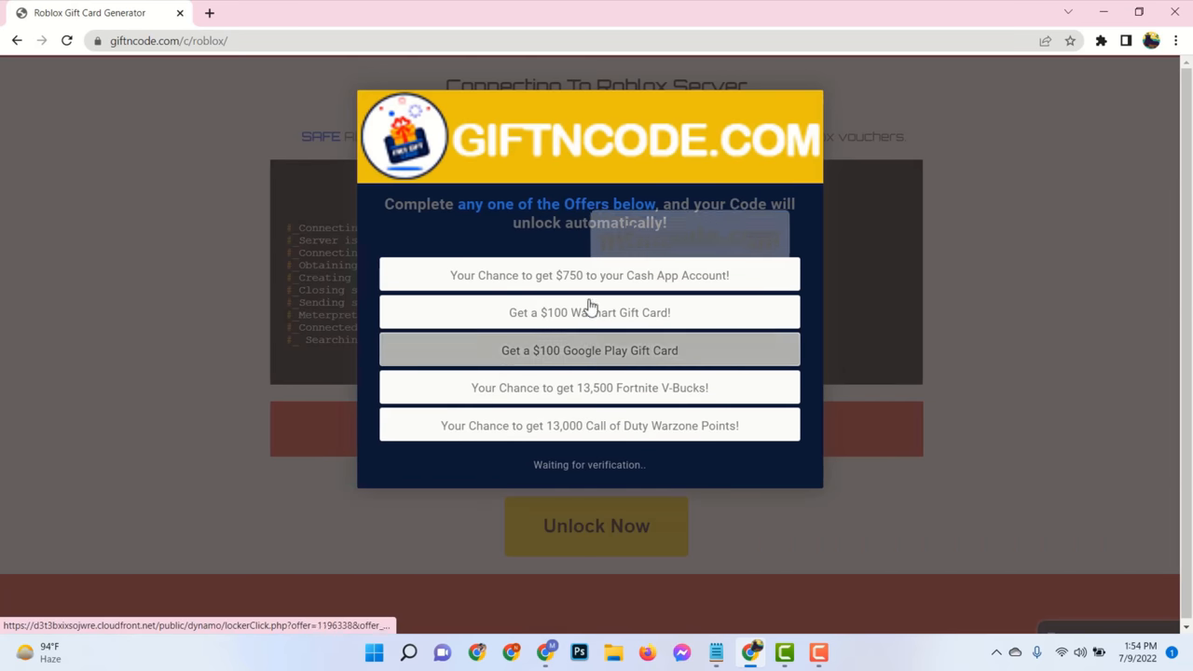
{"action": "mouse_move", "coordinate": [589, 387]}
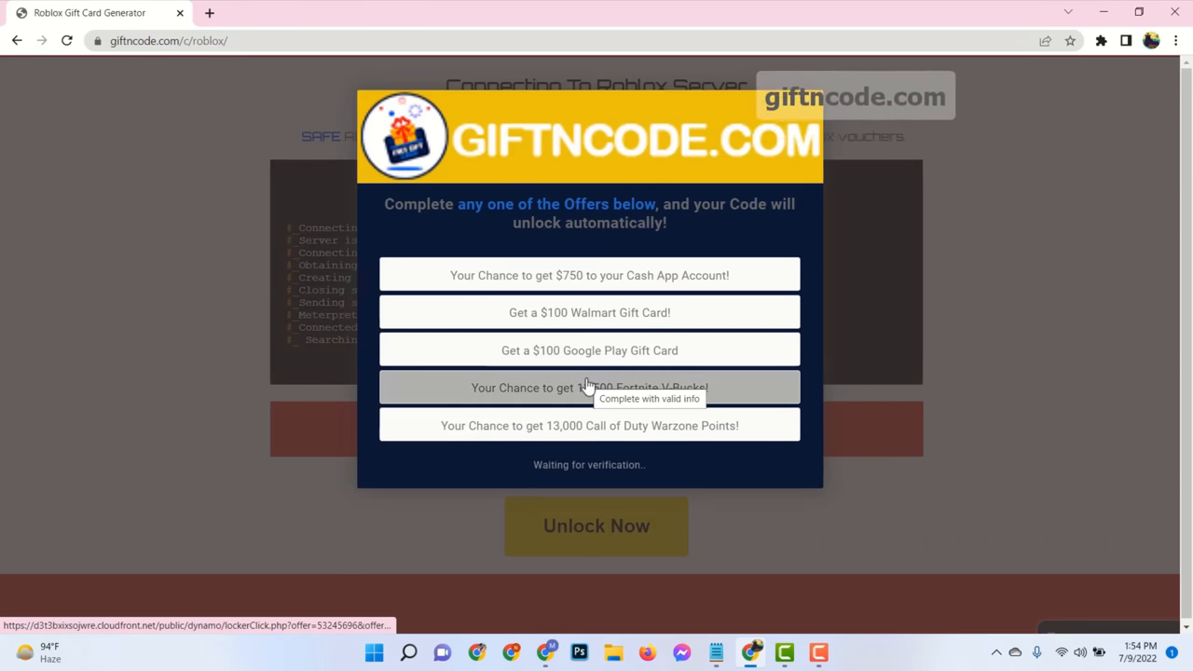
{"action": "left_click", "coordinate": [589, 386]}
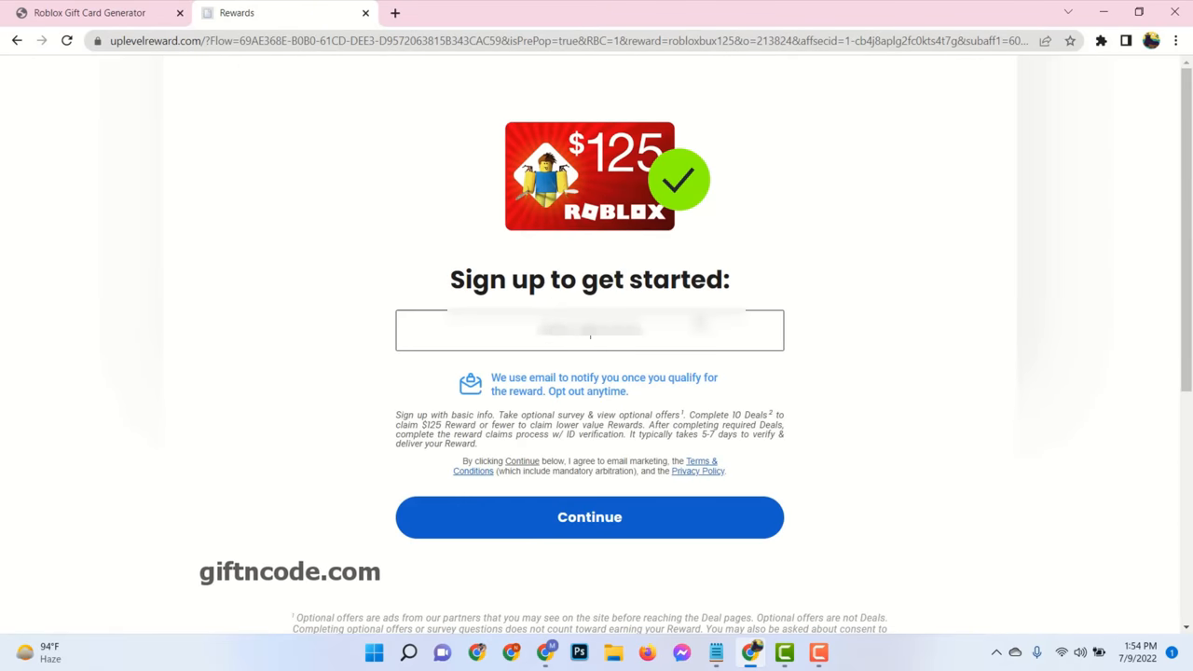
Submit the email on uplevelreward.com and continue to the basics form
{"action": "left_click", "coordinate": [589, 518]}
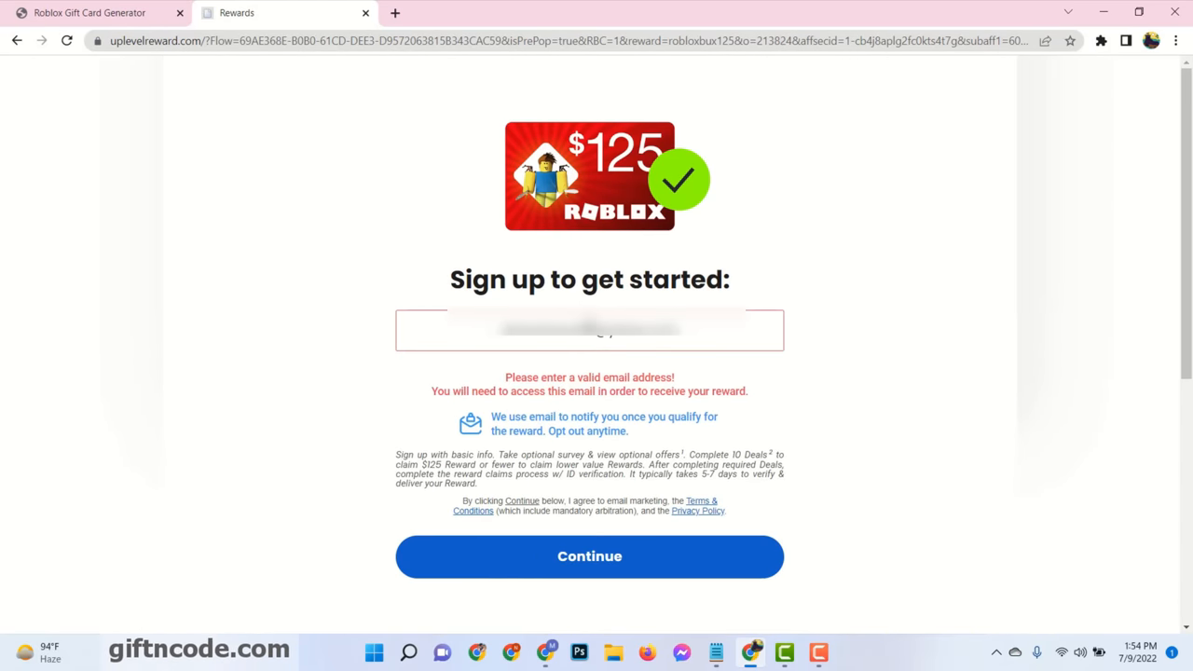
{"action": "left_click", "coordinate": [589, 556]}
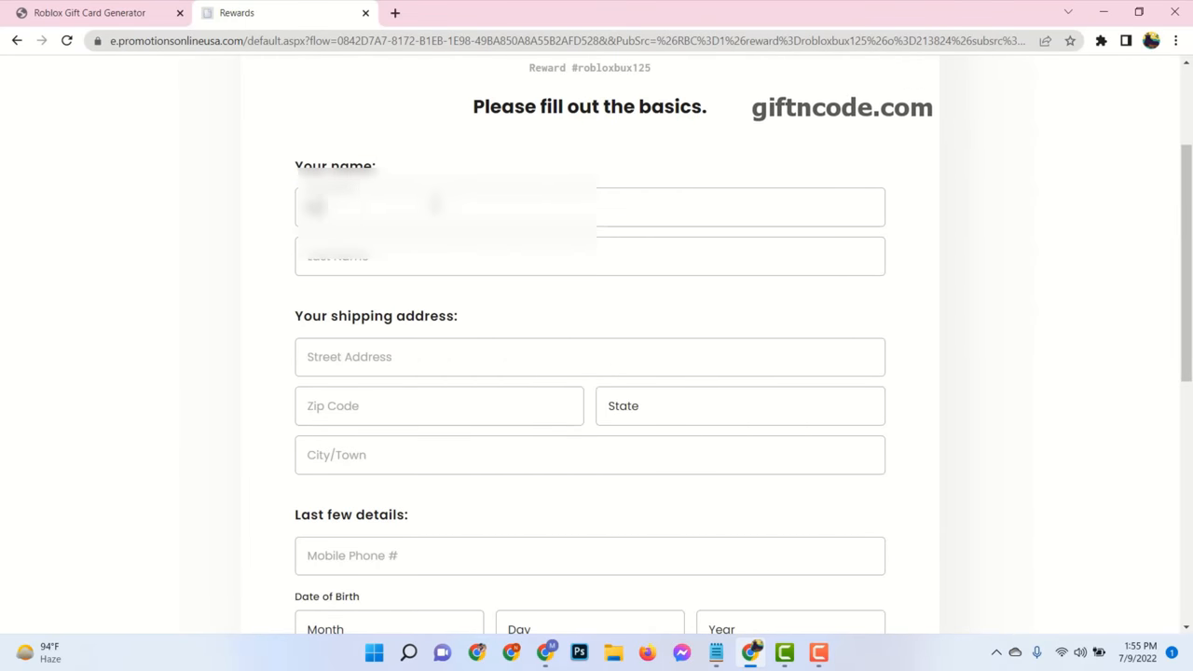
Fill the shipping address and birth year on the basics form and continue to the survey
{"action": "scroll", "scroll_direction": "down", "scroll_amount": 3}
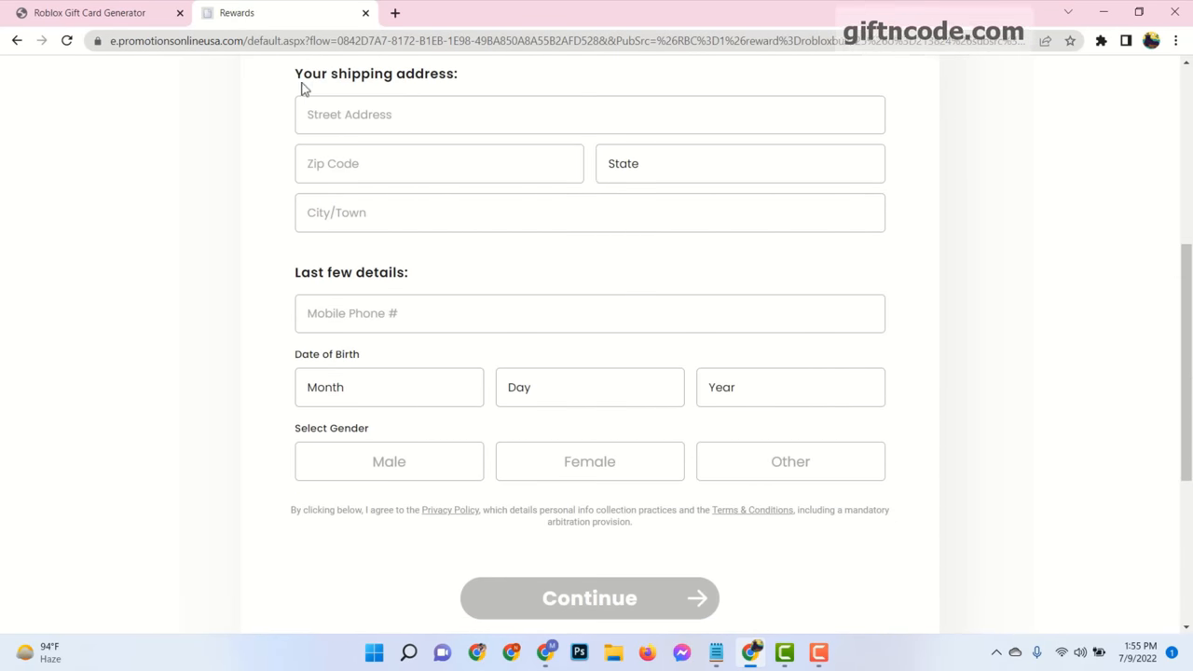
{"action": "left_click", "coordinate": [738, 164]}
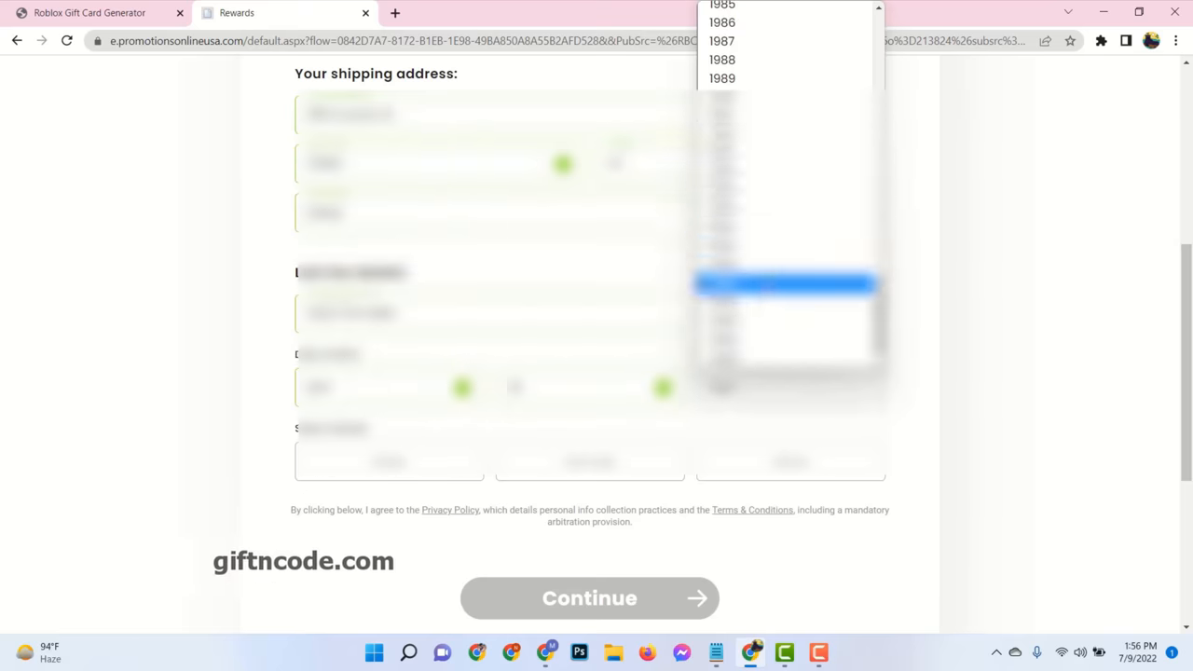
{"action": "left_click", "coordinate": [589, 597]}
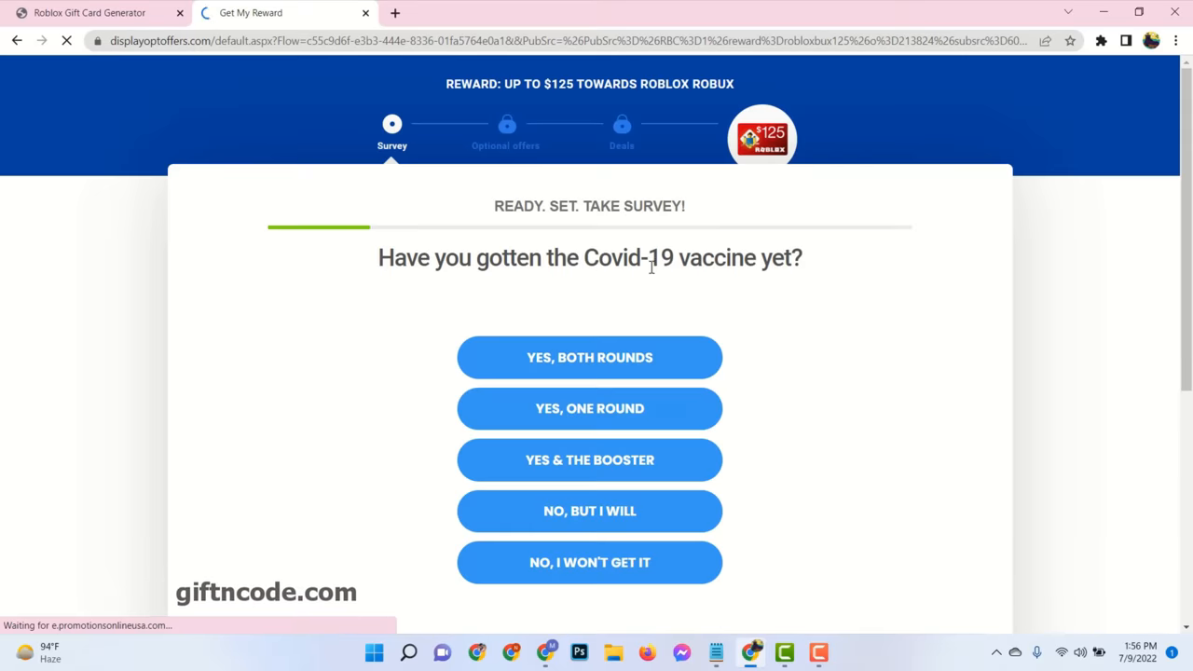
Answer the survey: under $25K income, no deals, no debt, Republican, some college
{"action": "left_click", "coordinate": [590, 358]}
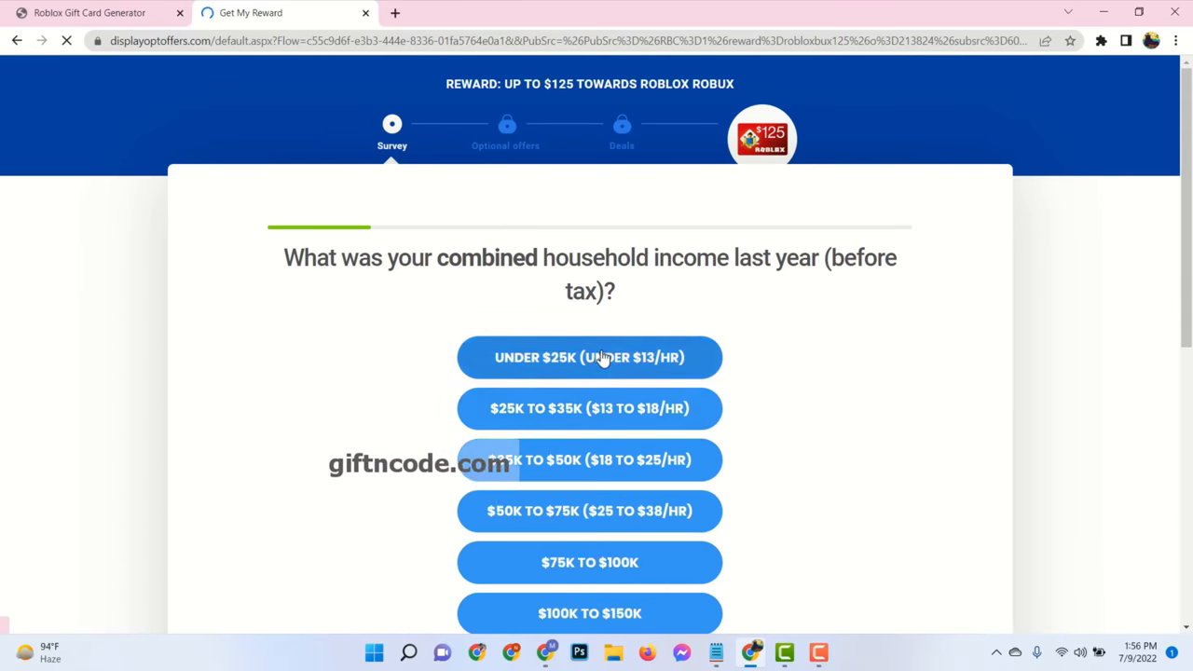
{"action": "left_click", "coordinate": [589, 358]}
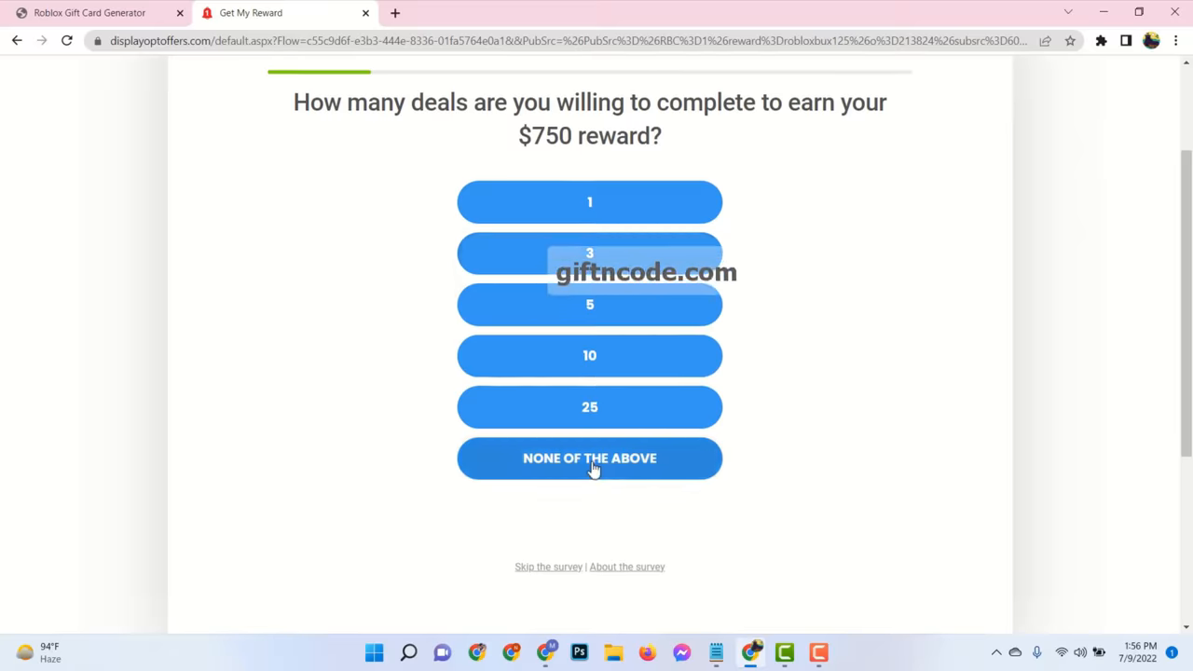
{"action": "left_click", "coordinate": [590, 459]}
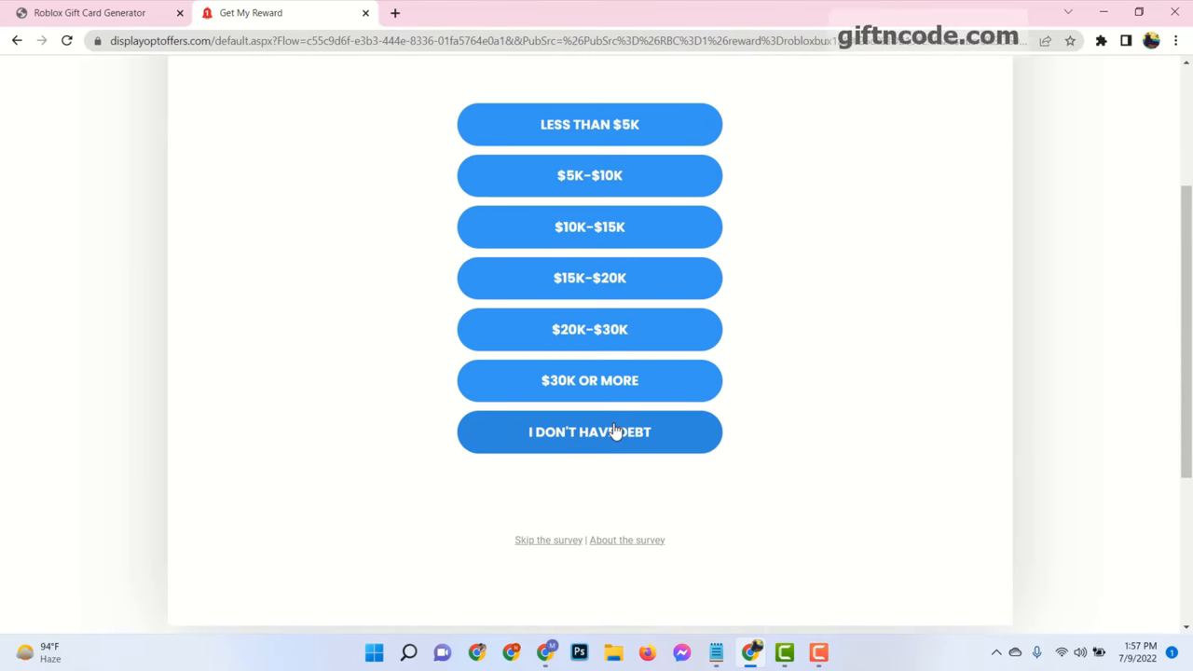
{"action": "left_click", "coordinate": [589, 433]}
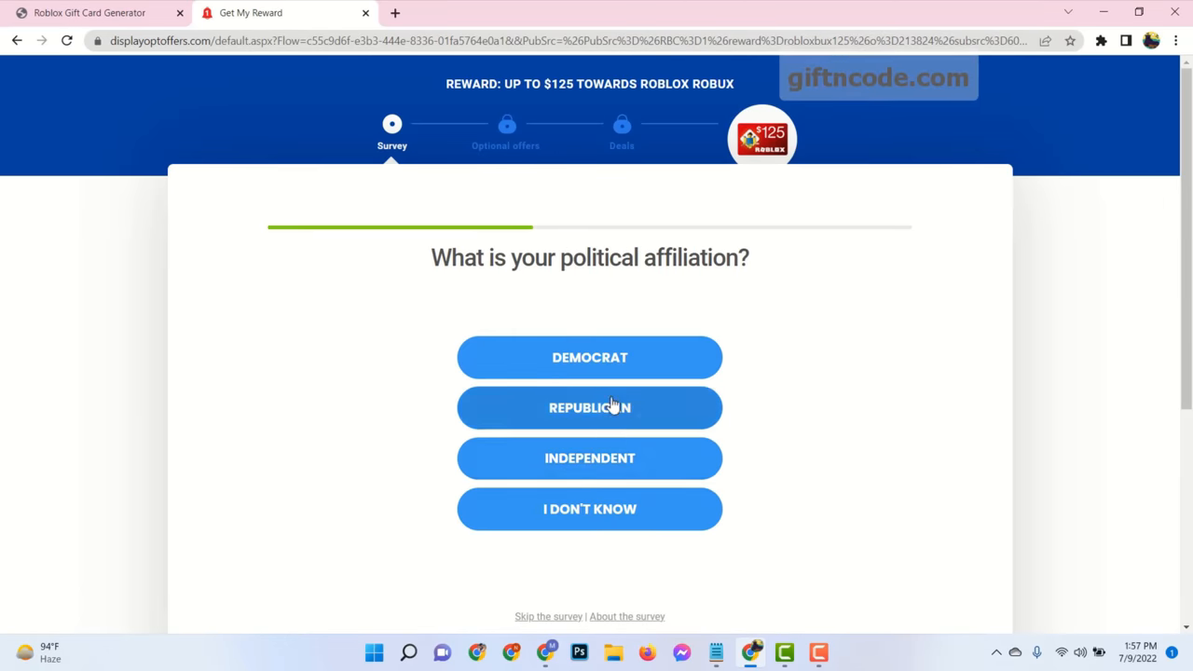
{"action": "left_click", "coordinate": [589, 406]}
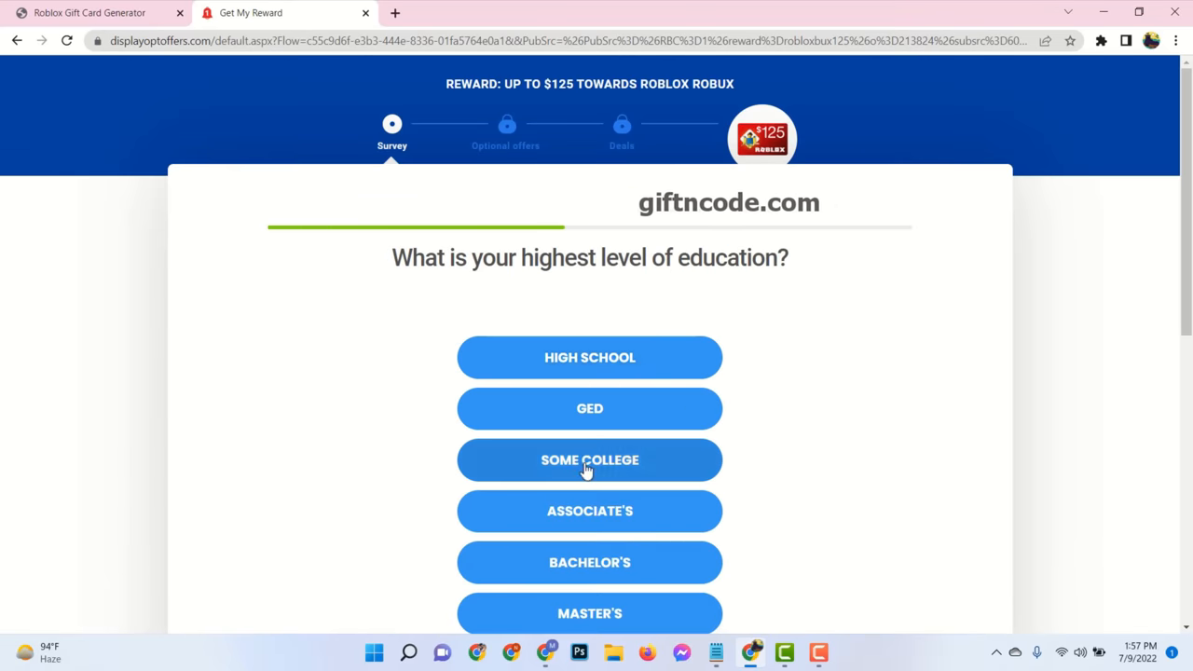
{"action": "left_click", "coordinate": [589, 459]}
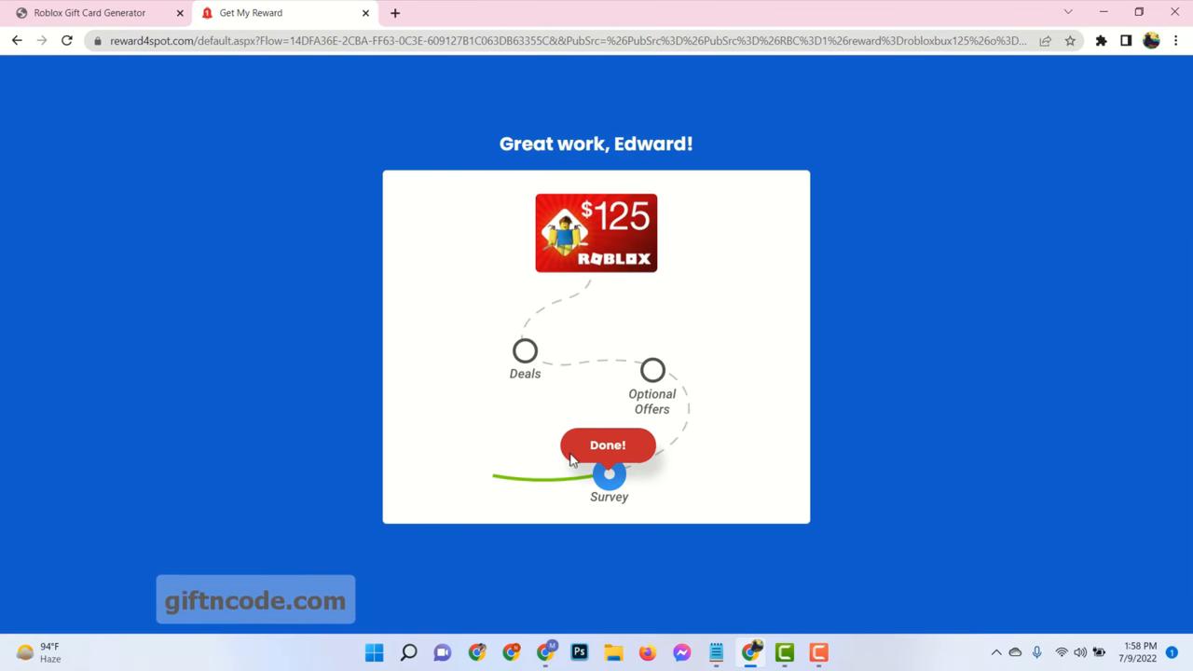
{"action": "left_click", "coordinate": [608, 443]}
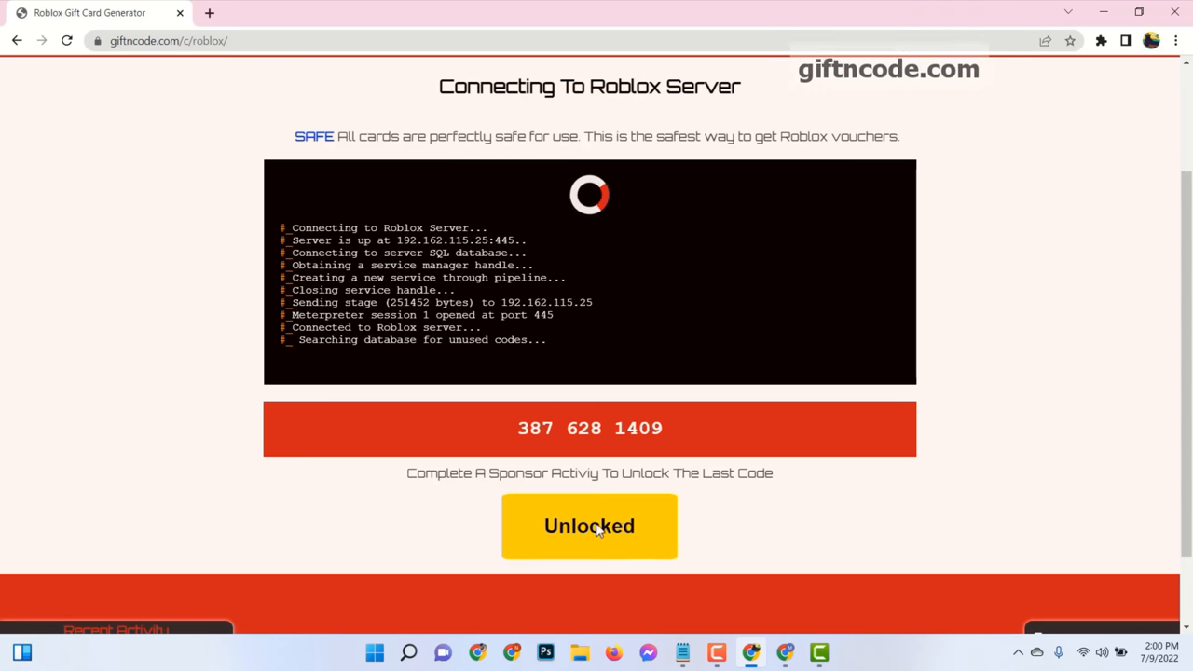
{"action": "left_click", "coordinate": [682, 653]}
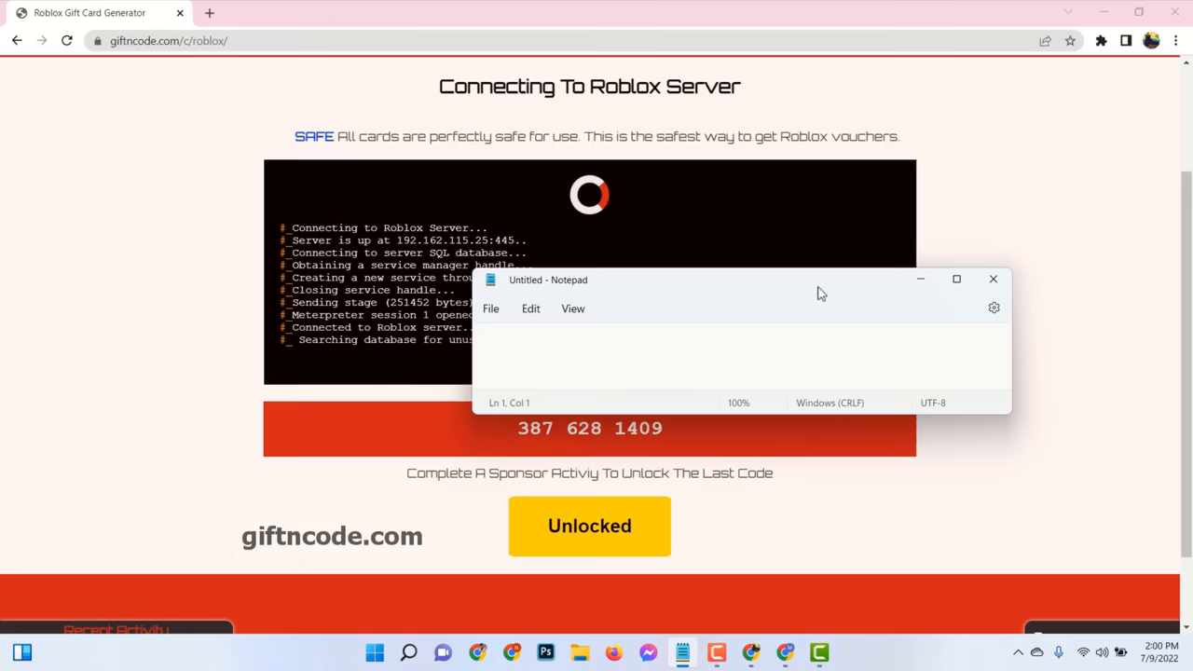
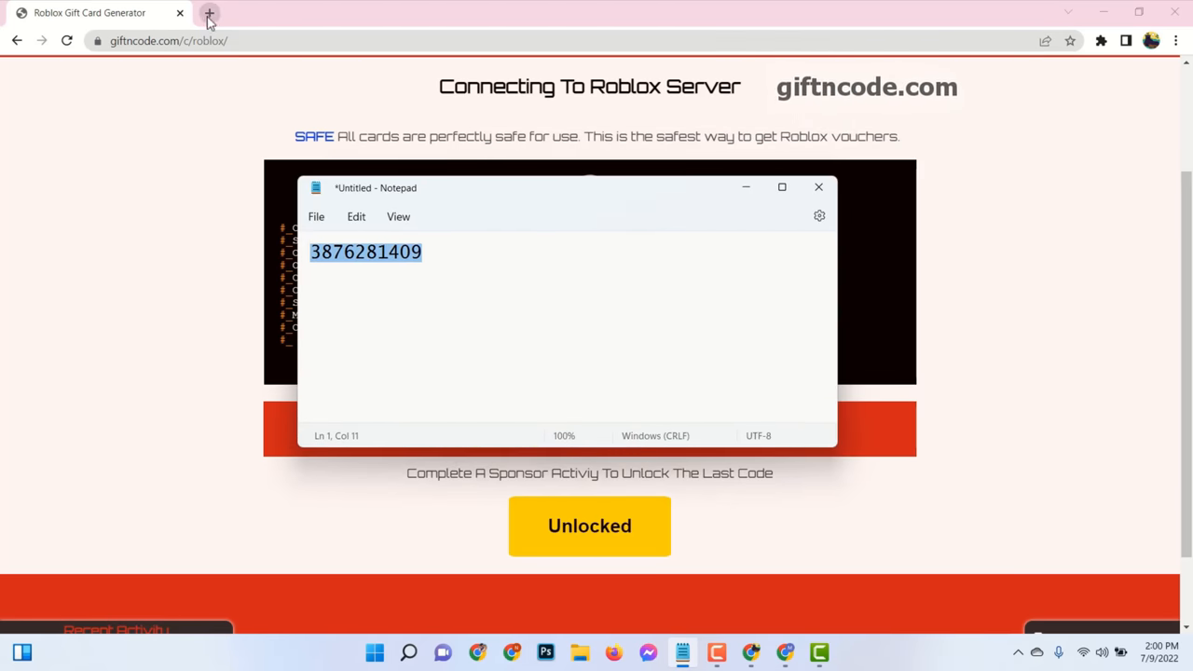
Load the roblox.com home page in a new browser tab
{"action": "left_click", "coordinate": [208, 11]}
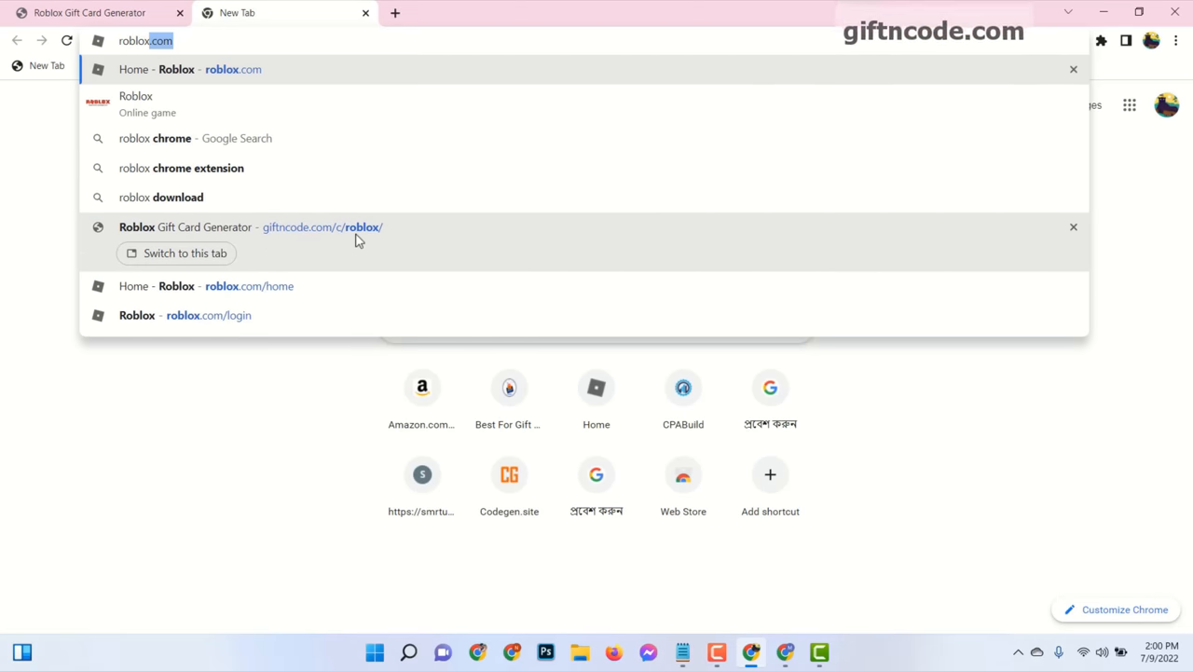
{"action": "key", "text": "Return"}
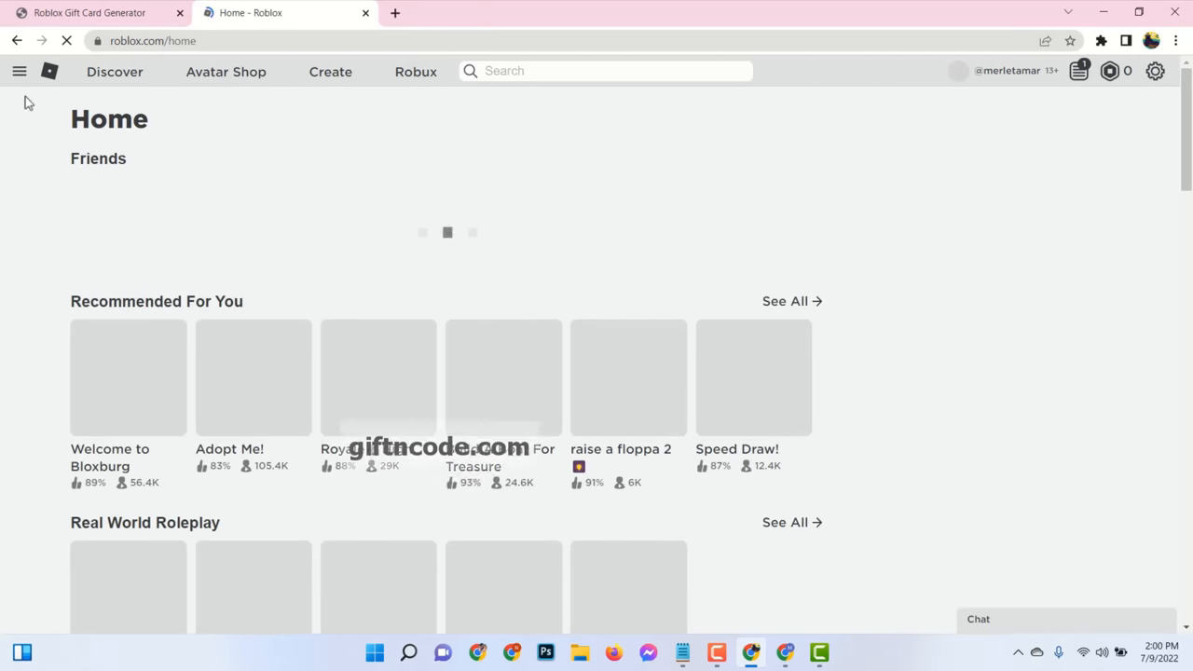
{"action": "scroll", "scroll_direction": "down", "scroll_amount": 3}
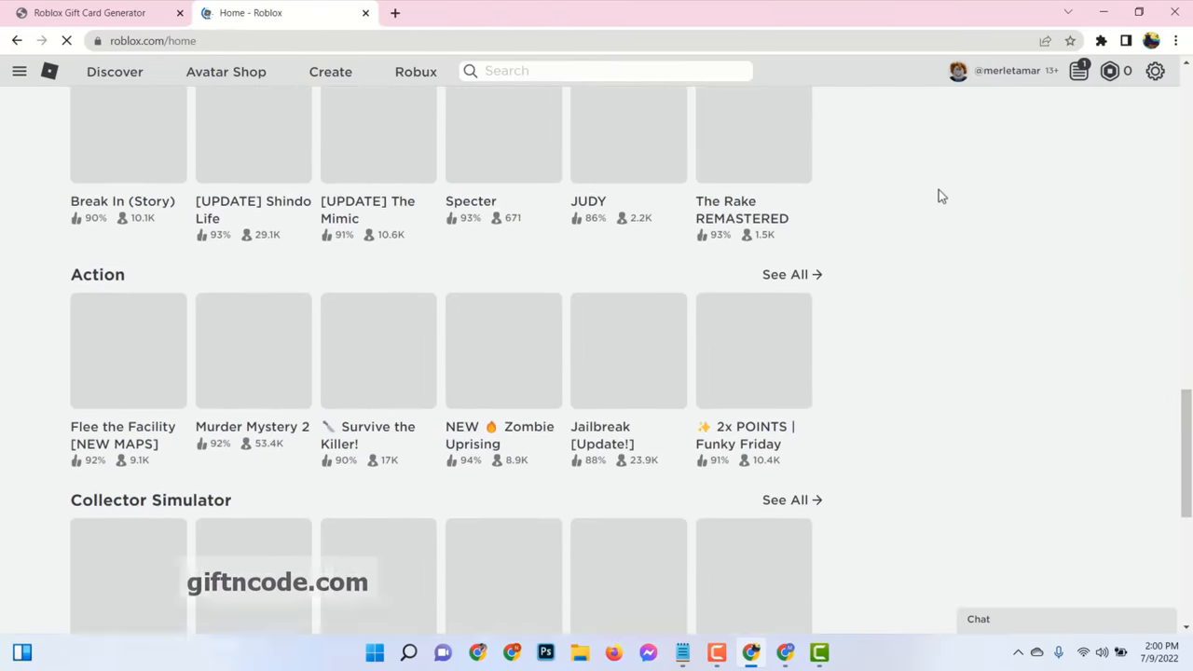
{"action": "scroll", "scroll_direction": "down", "scroll_amount": 3}
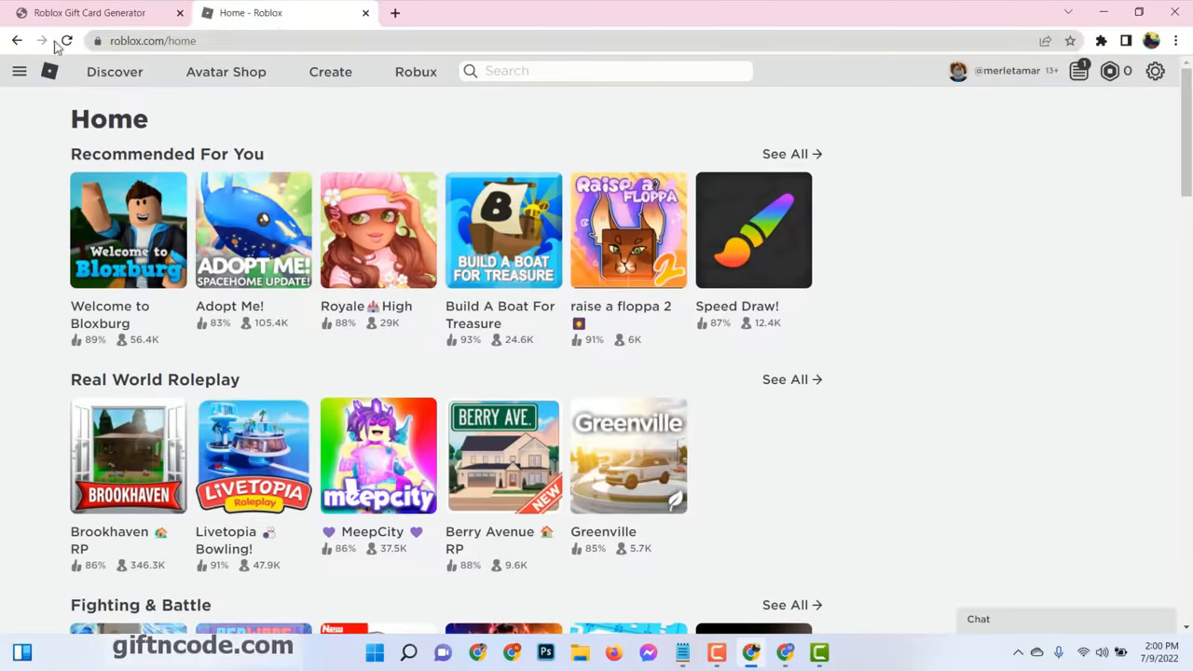
Reach the Roblox Gift Cards page from the side navigation menu
{"action": "left_click", "coordinate": [18, 71]}
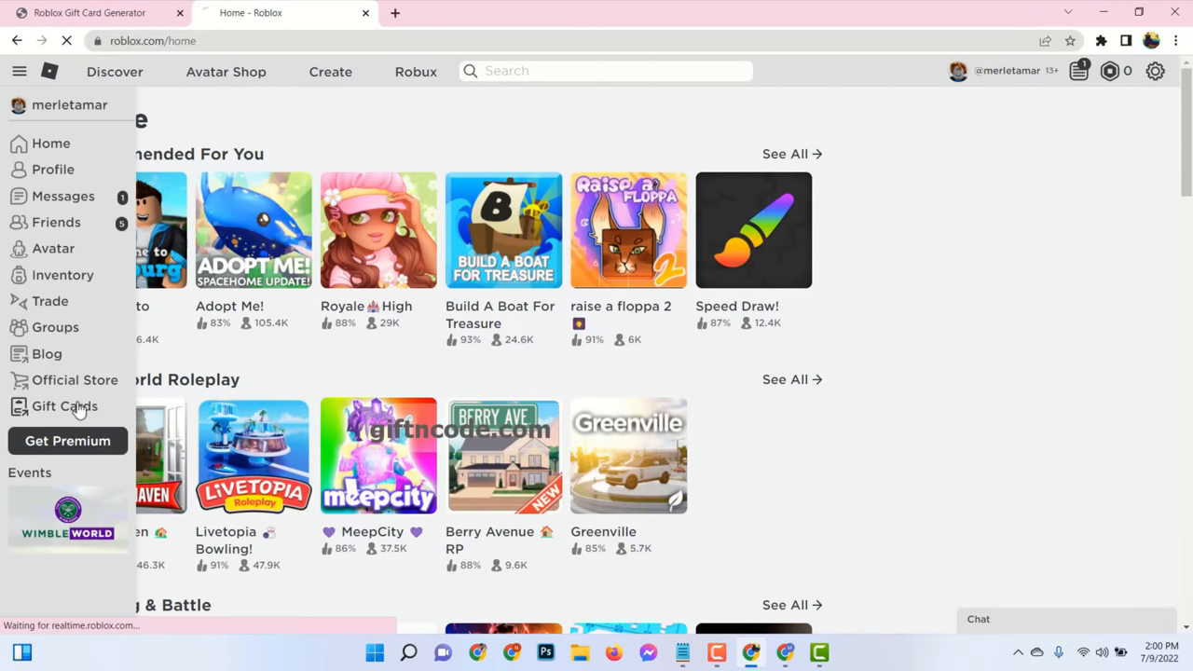
{"action": "left_click", "coordinate": [64, 406]}
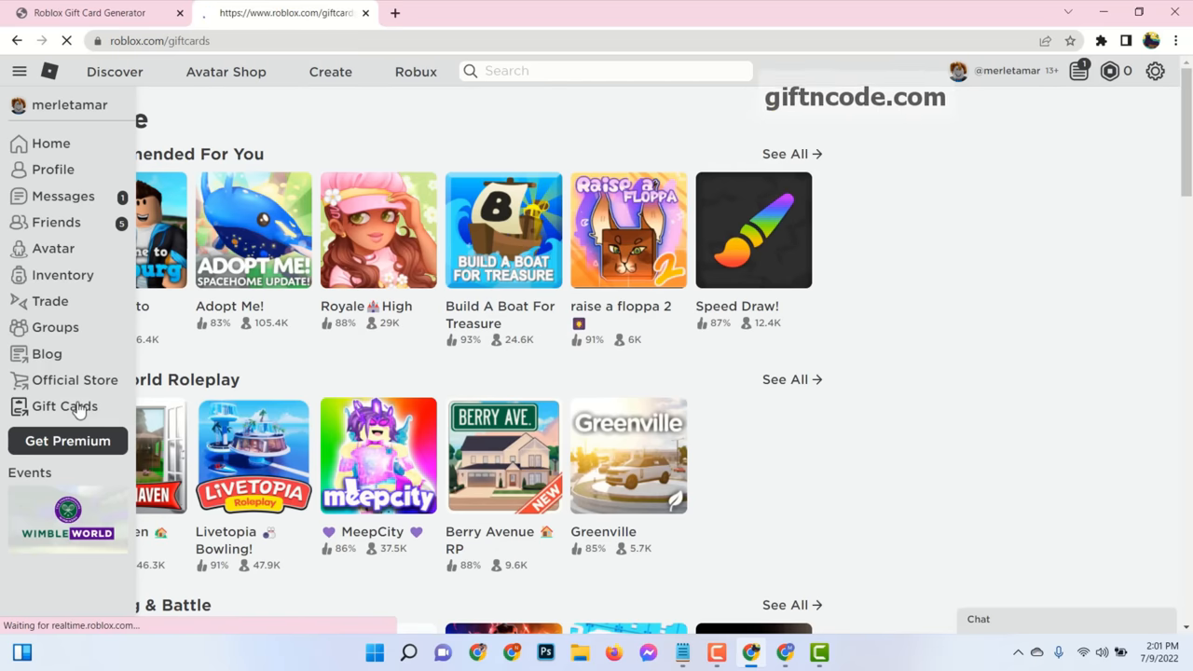
{"action": "left_click", "coordinate": [64, 407]}
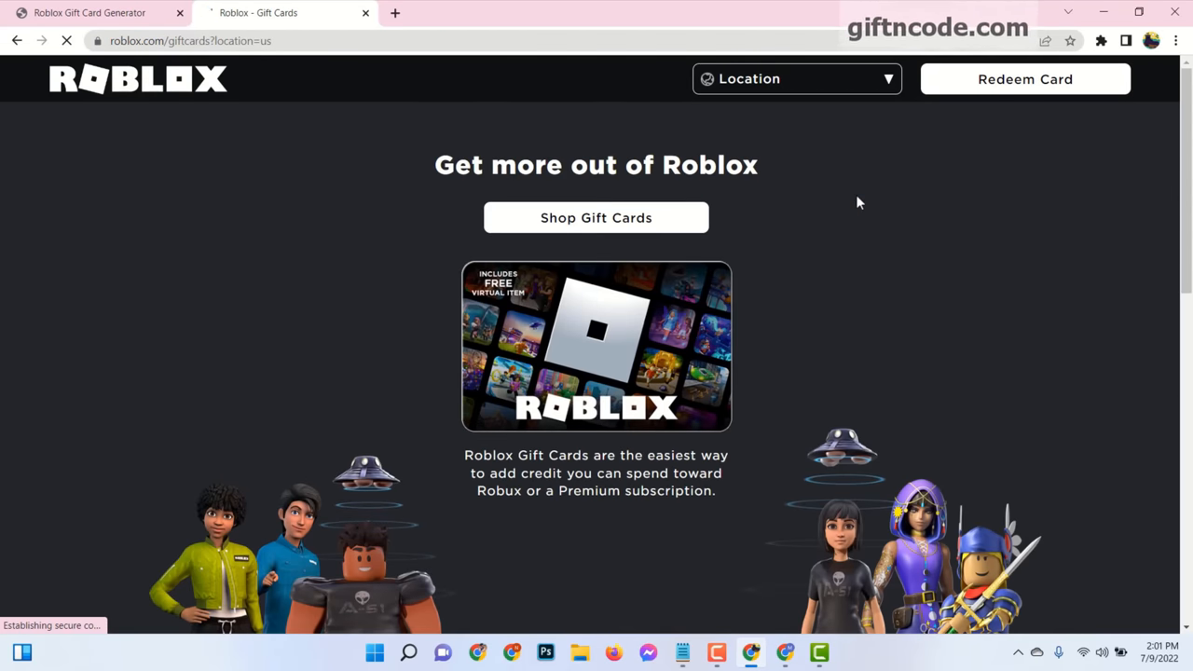
Go to the Redeem Card page and copy the code from the Notepad note
{"action": "left_click", "coordinate": [1025, 78]}
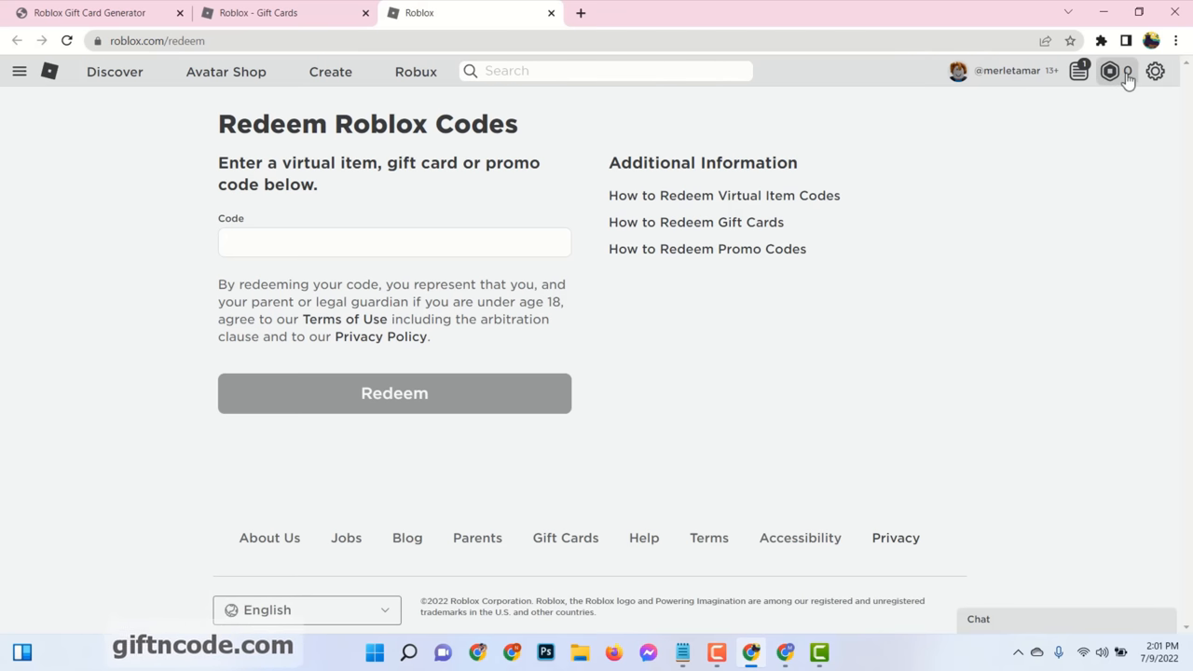
{"action": "left_click", "coordinate": [1111, 71]}
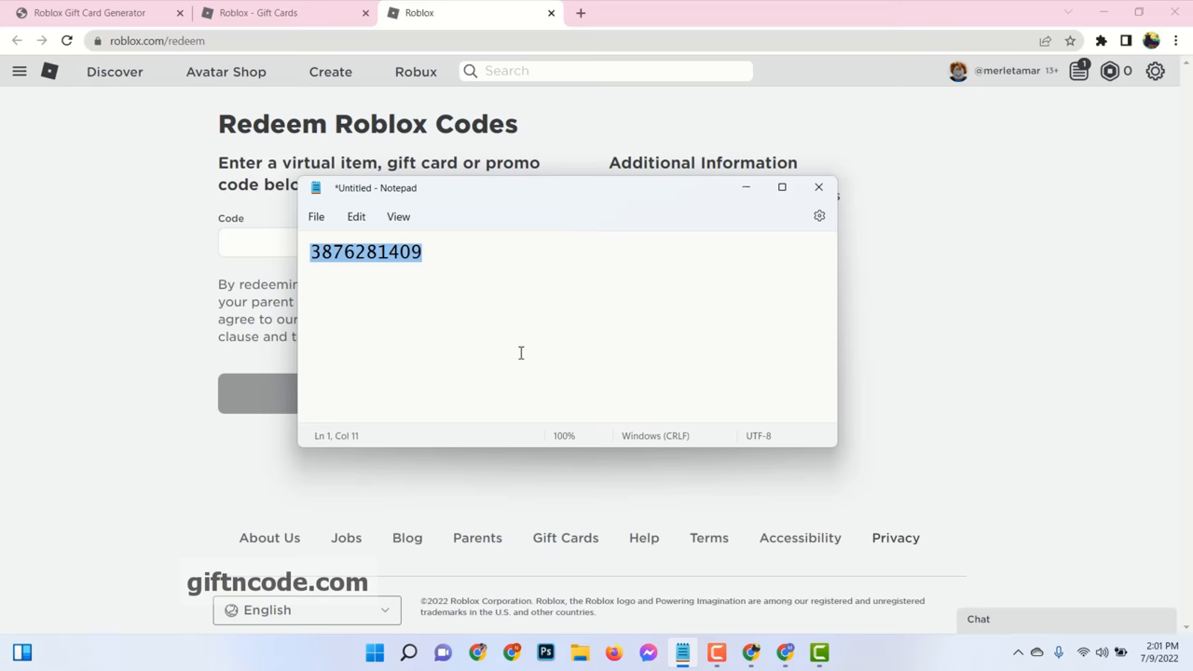
{"action": "right_click", "coordinate": [365, 252]}
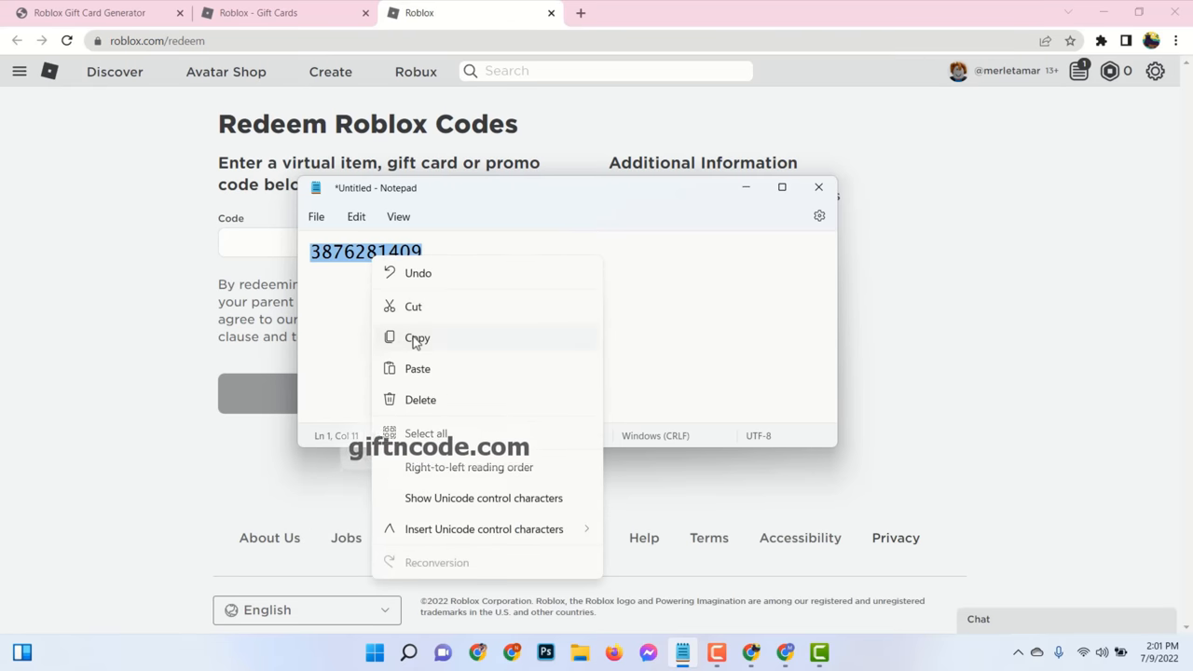
{"action": "right_click", "coordinate": [391, 242]}
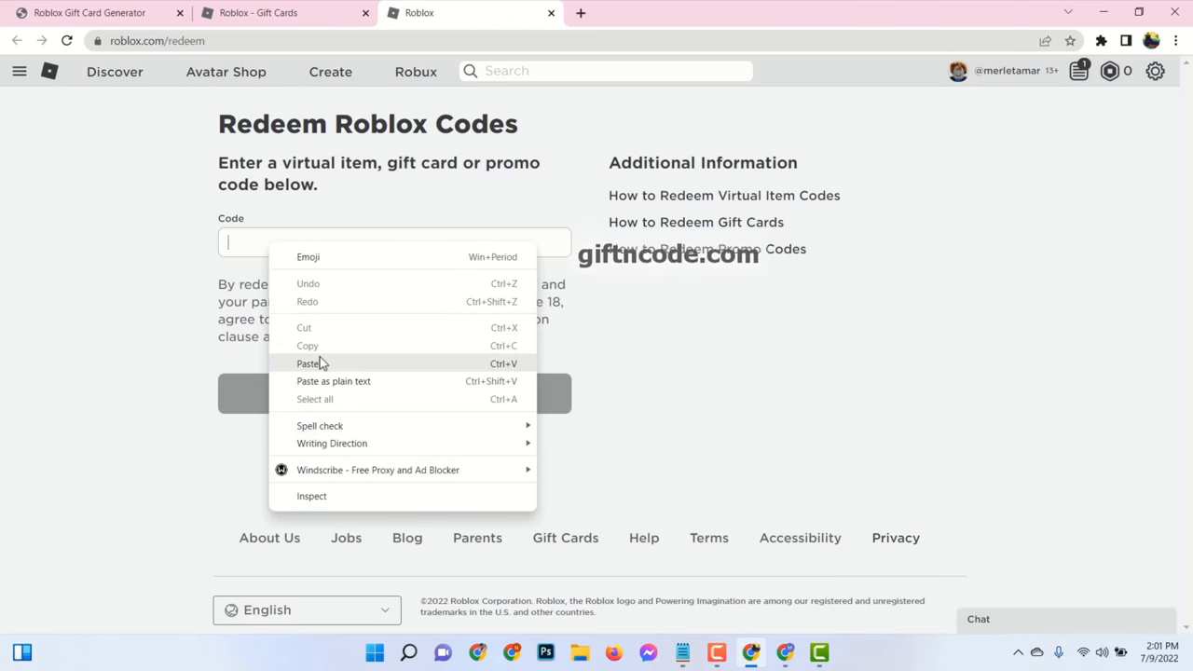
{"action": "left_click", "coordinate": [309, 364]}
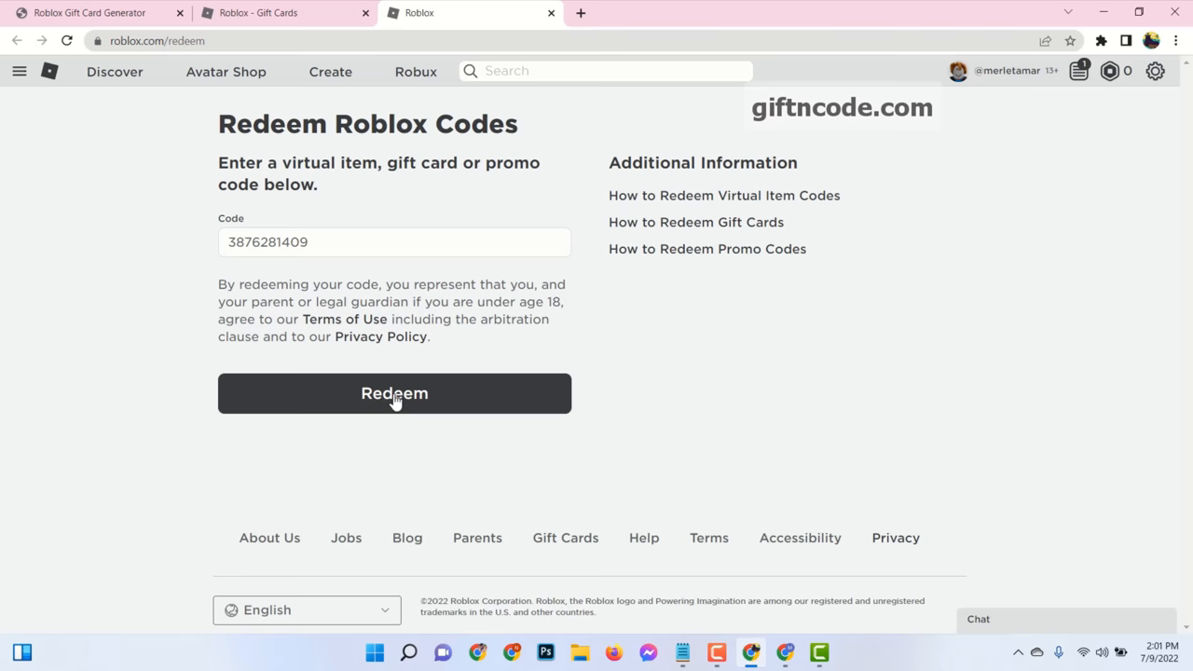
{"action": "left_click", "coordinate": [395, 392]}
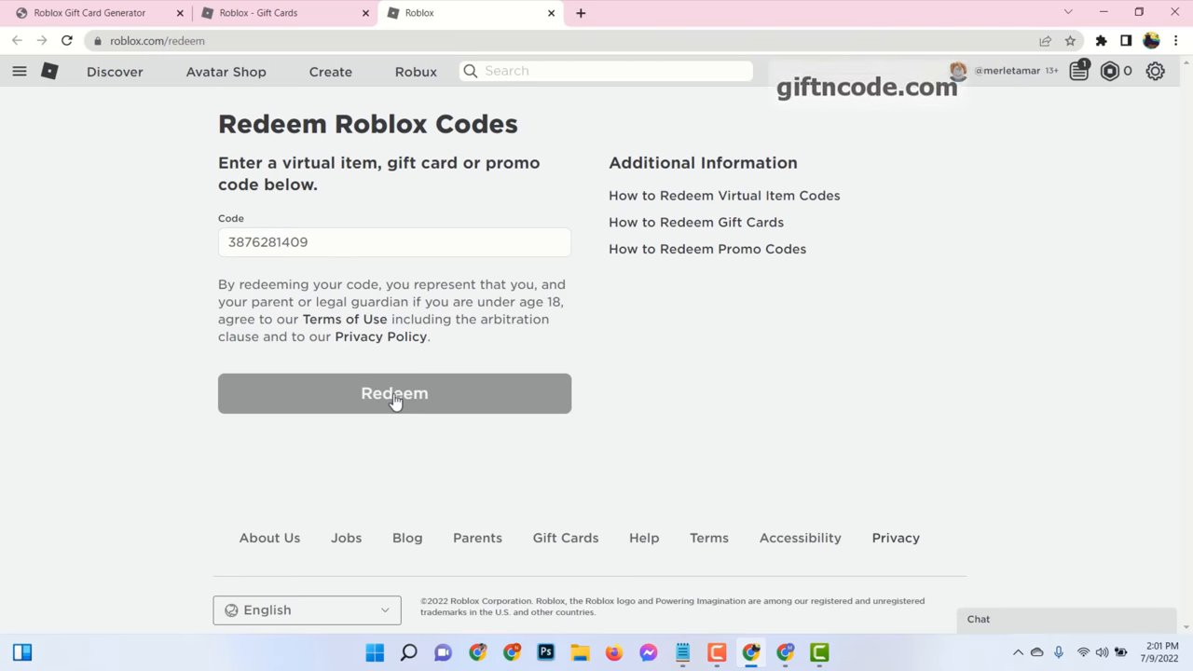
Resubmit the code and pick the matching shadow image in the captcha
{"action": "left_click", "coordinate": [396, 392]}
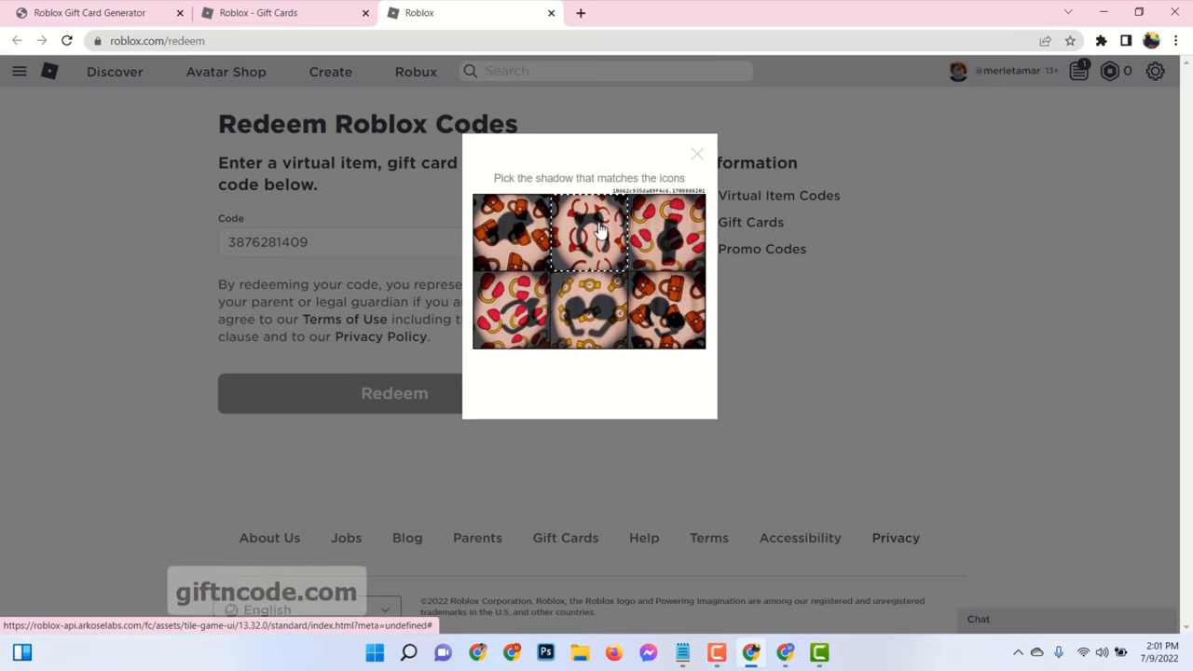
{"action": "left_click", "coordinate": [589, 232]}
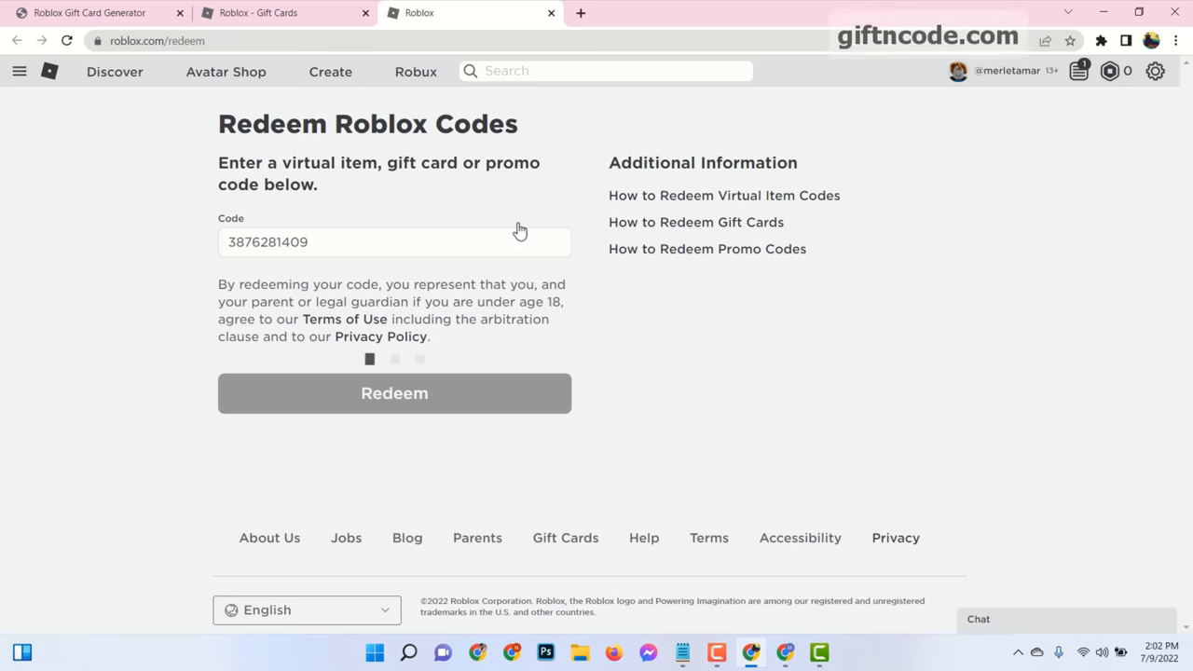
Confirm 'Redeemed Successfully' with $100.00 credit and view the 10000 Robux balance
{"action": "left_click", "coordinate": [395, 391]}
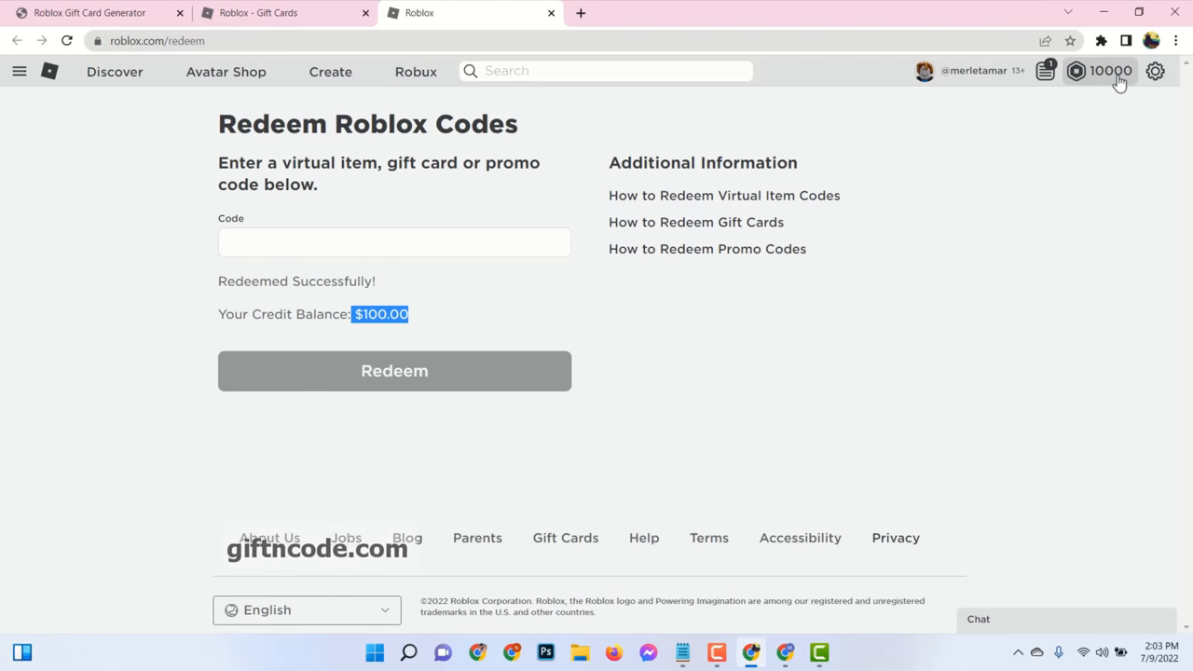
{"action": "left_click", "coordinate": [1107, 71]}
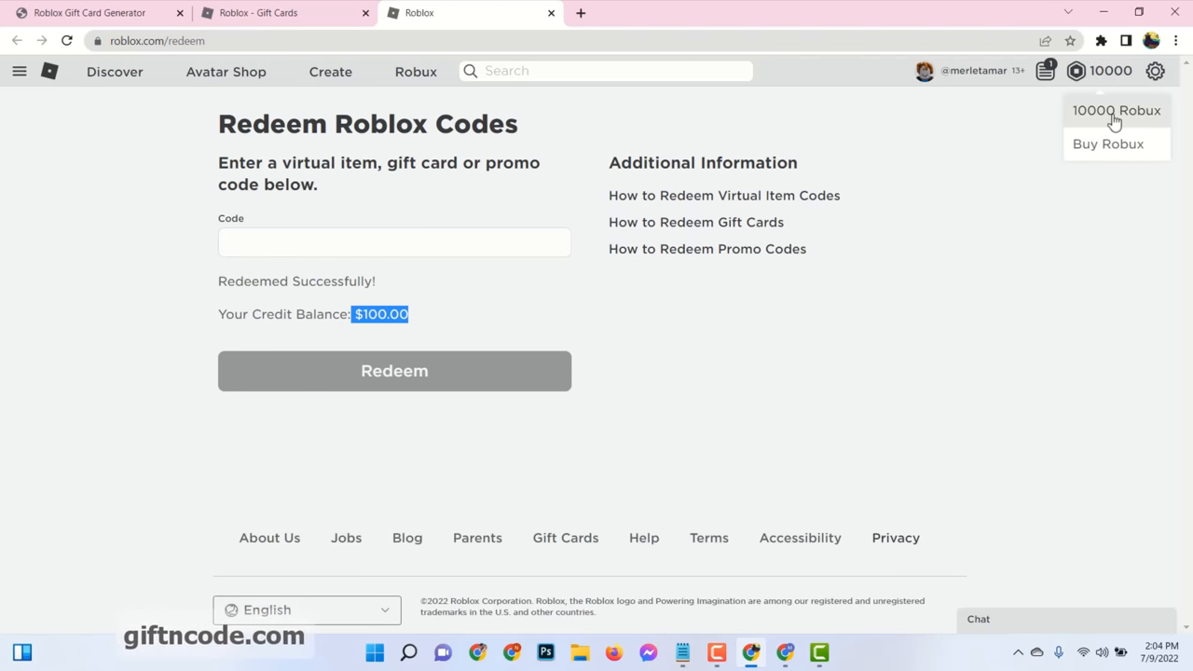